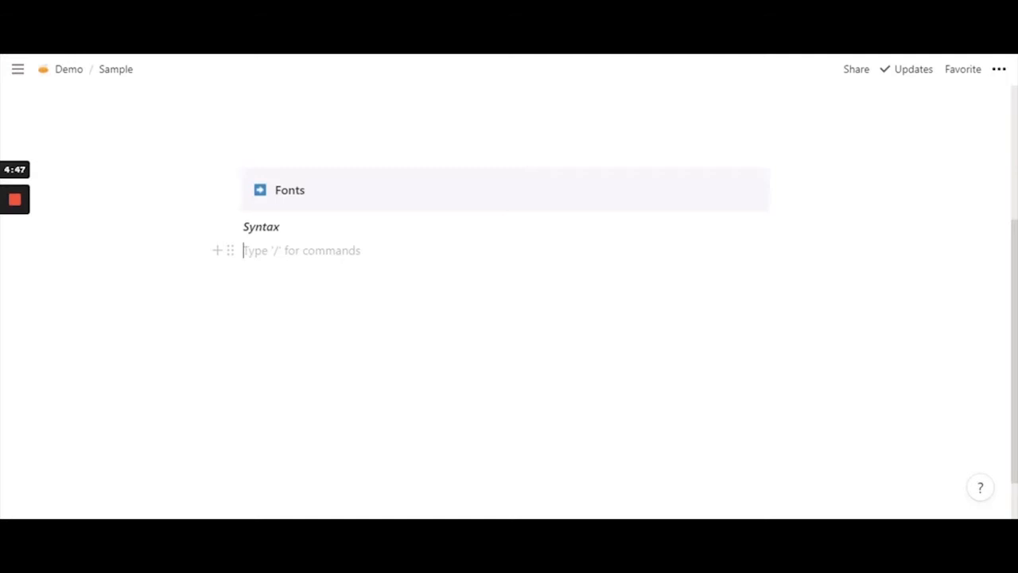
# Step: Add a \mathfrak{} line under Syntax and make the HELLO below it an inline equation
pyautogui.write('\\mathfrak{}')
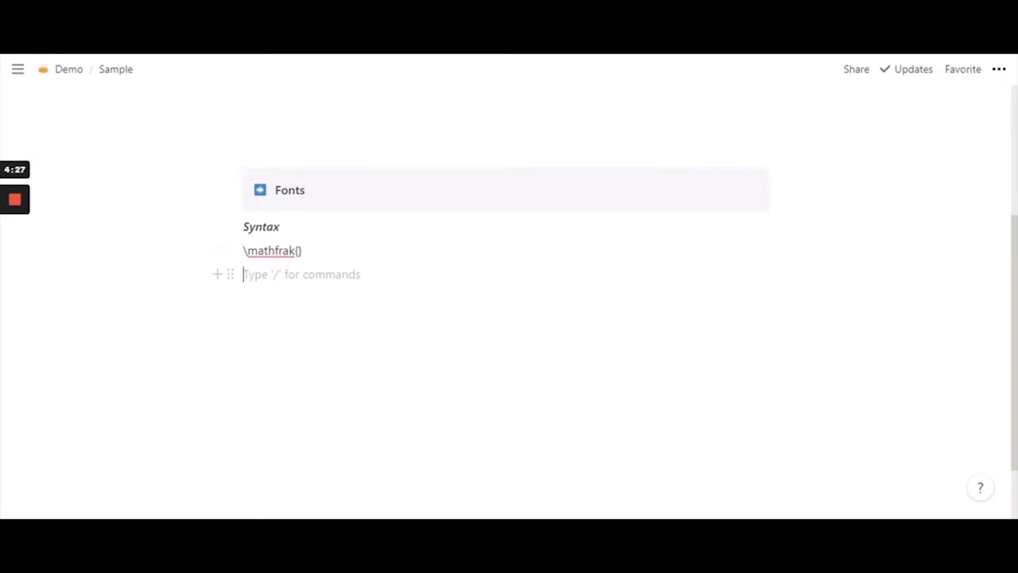
pyautogui.write('HELLO')
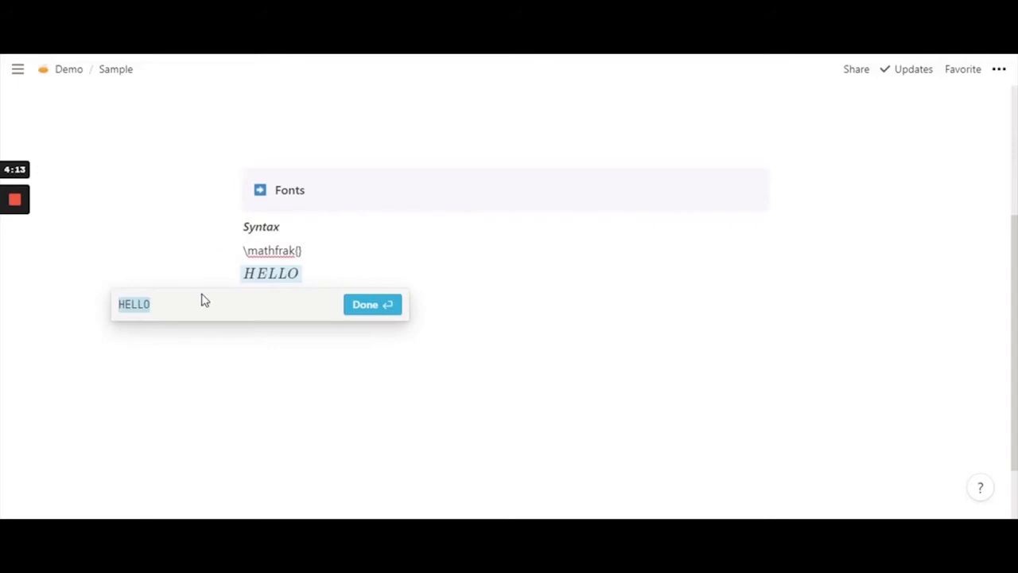
# Step: Change the HELLO equation to \mathfrak{H\ E\ L\ L\ O} and confirm it
pyautogui.click(134, 304)
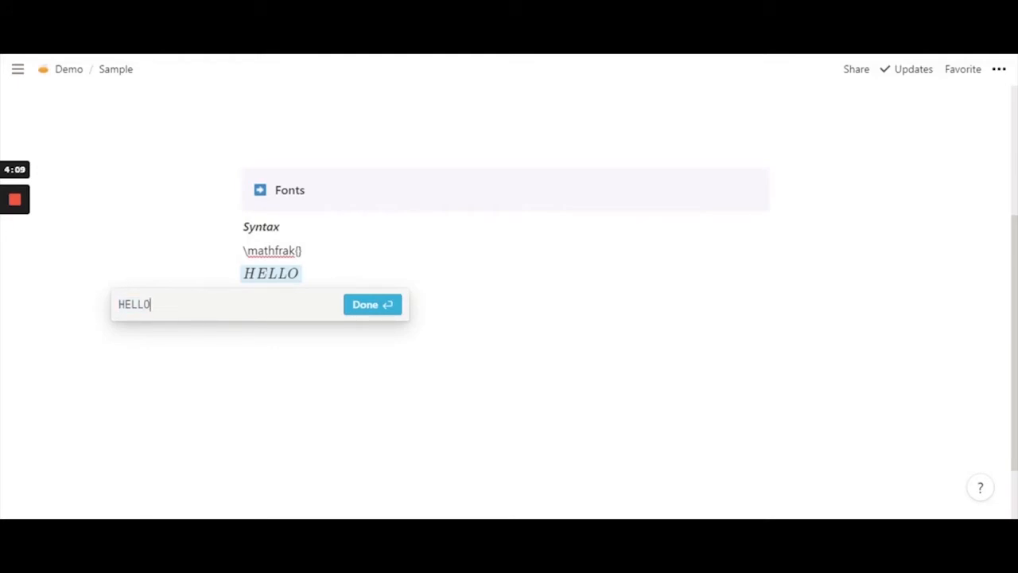
pyautogui.write('}')
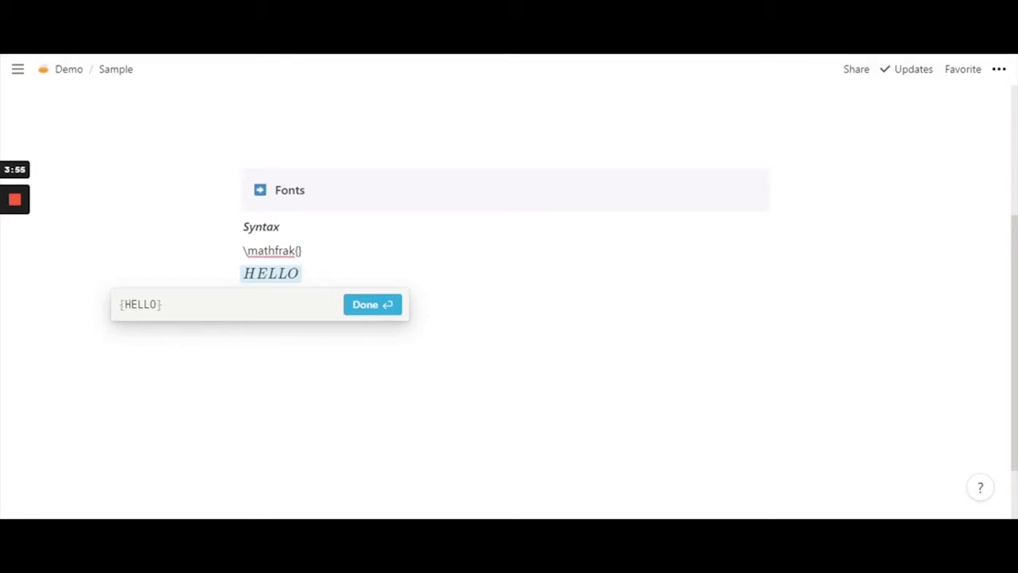
pyautogui.write('\\mathfrak')
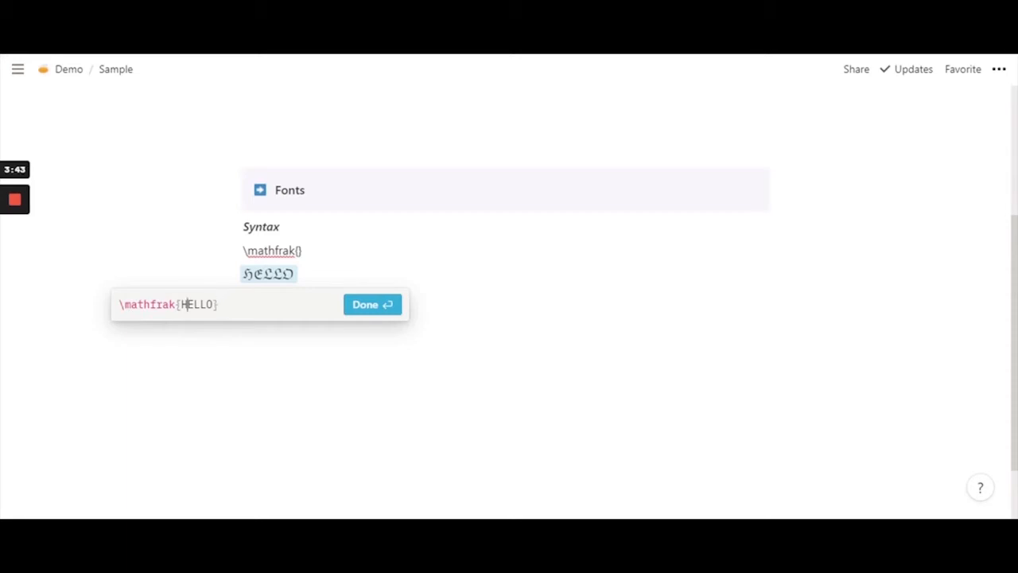
pyautogui.write('\\ E\\ L')
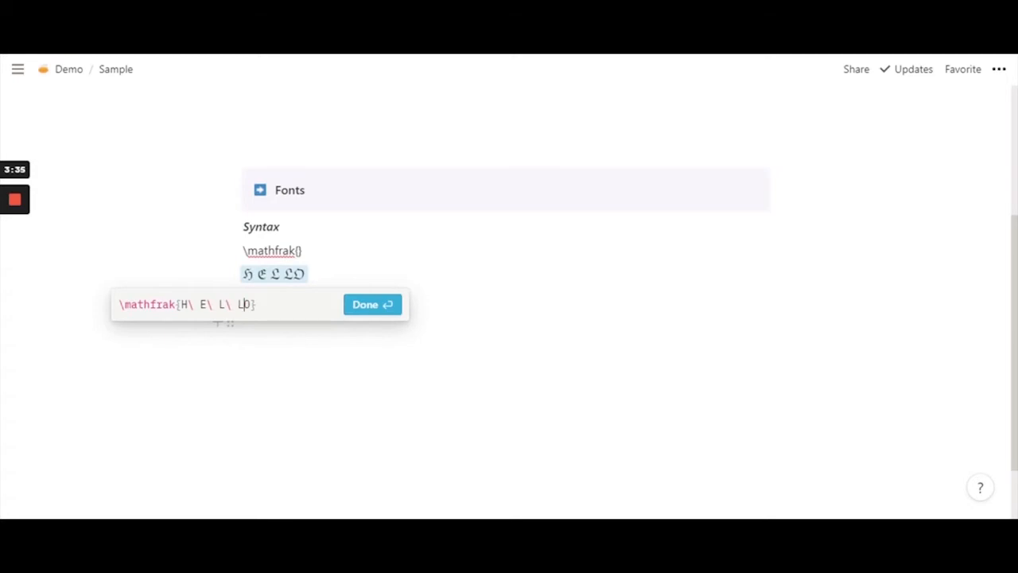
pyautogui.write('\\')
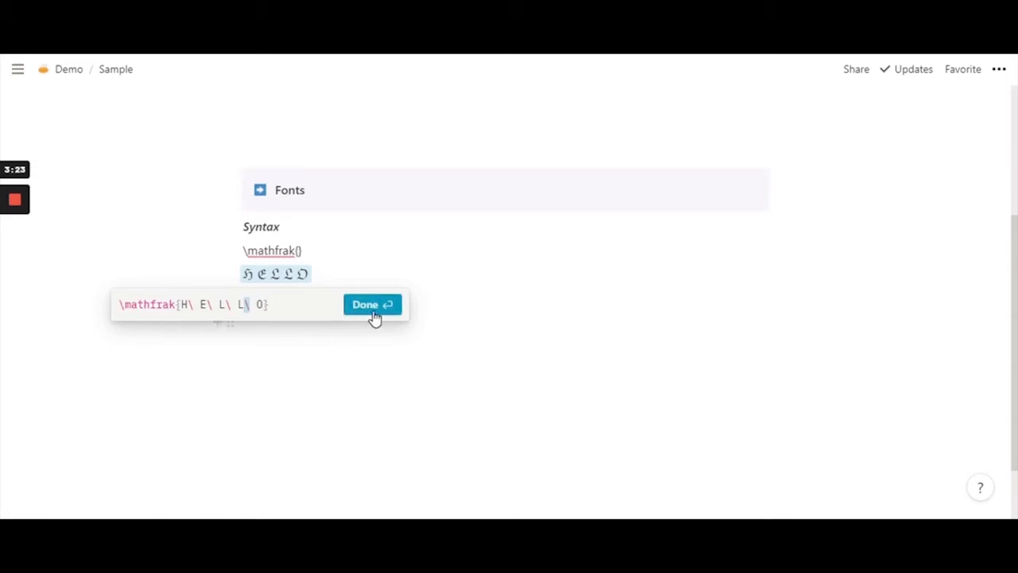
pyautogui.click(372, 304)
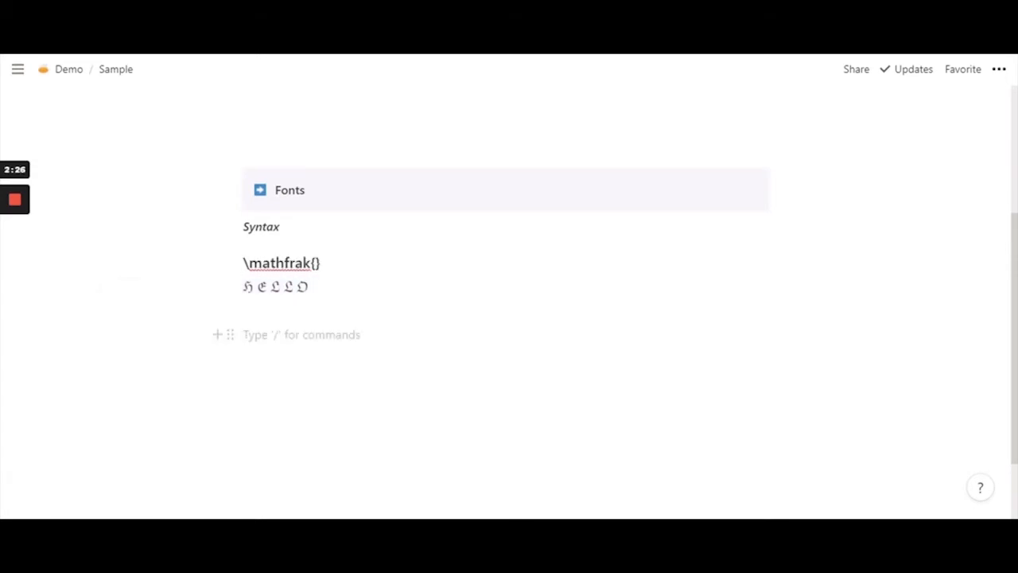
# Step: Add a Heading 3 reading \mathscr{} with HELLO typed on the line below
pyautogui.write('/')
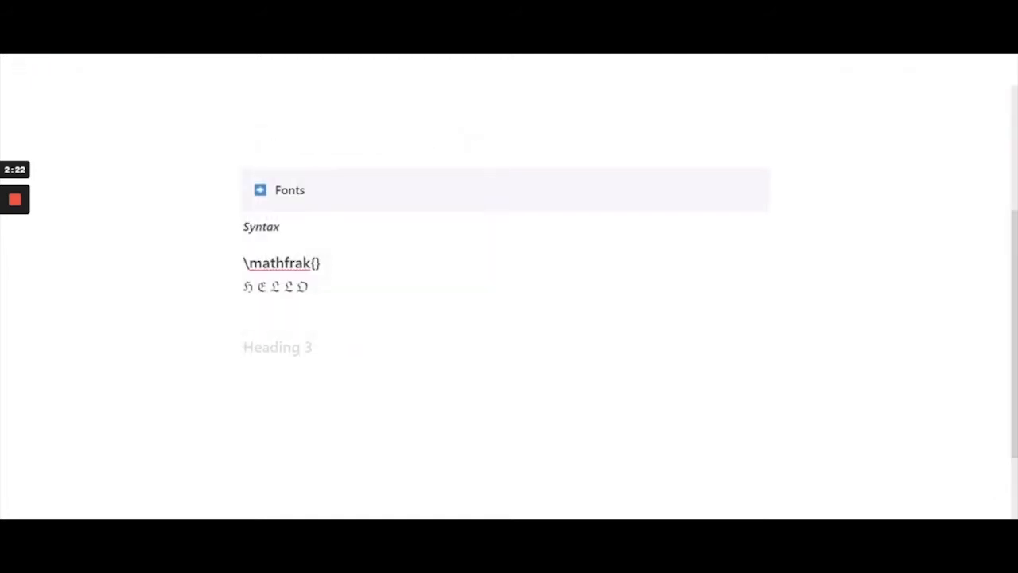
pyautogui.write('\\mathscr{')
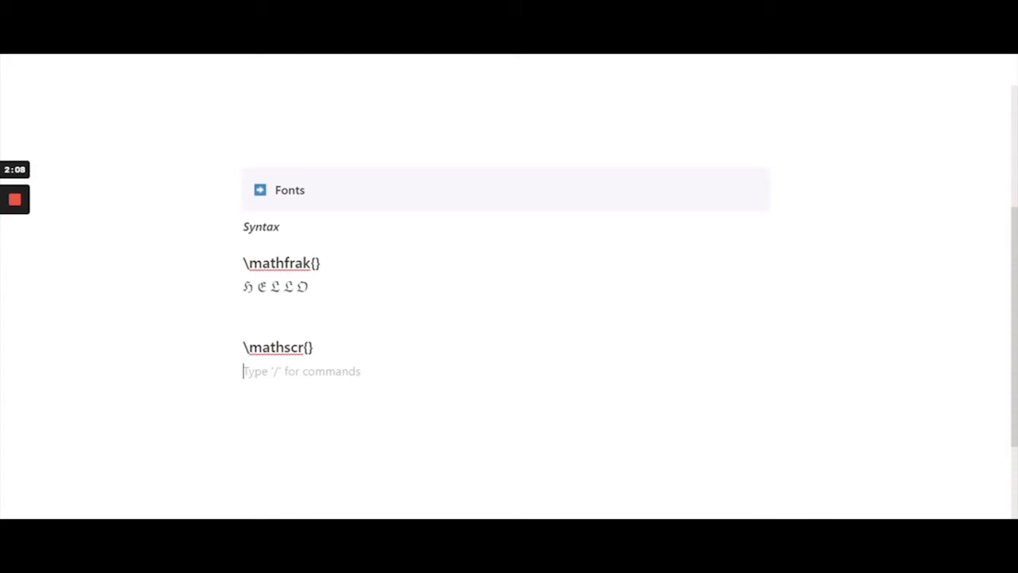
pyautogui.write('HE')
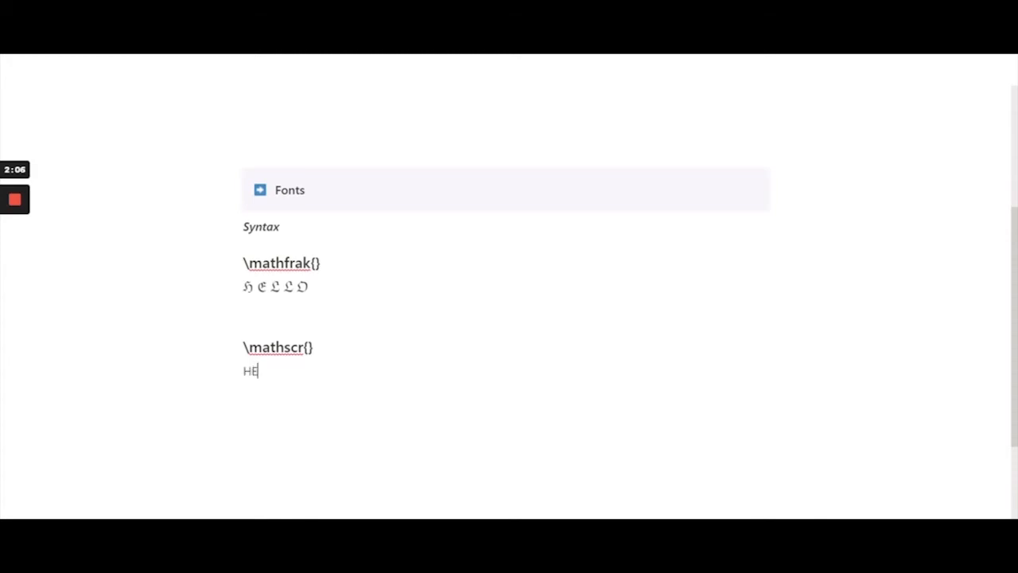
pyautogui.write('LLO')
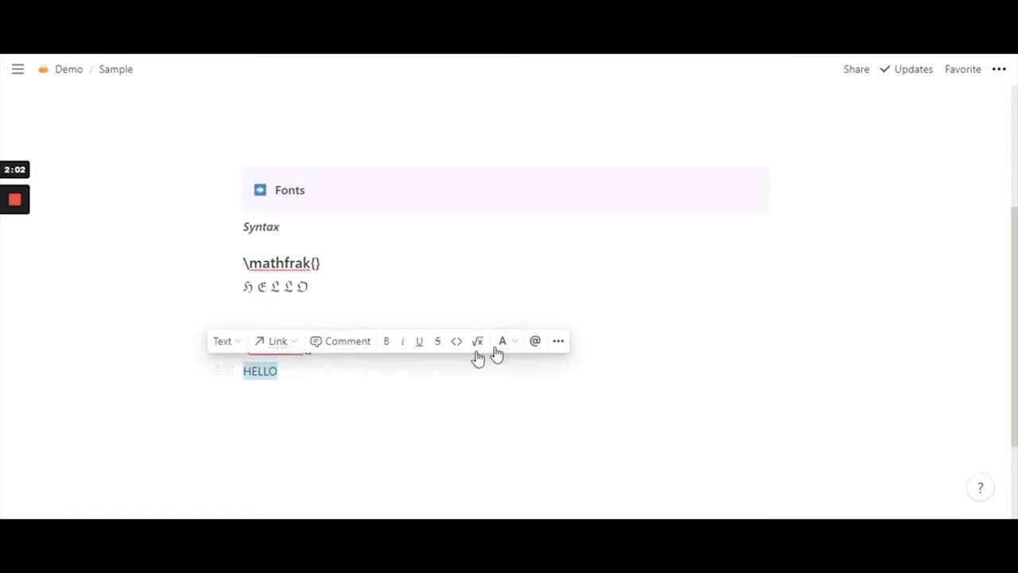
pyautogui.moveTo(477, 340)
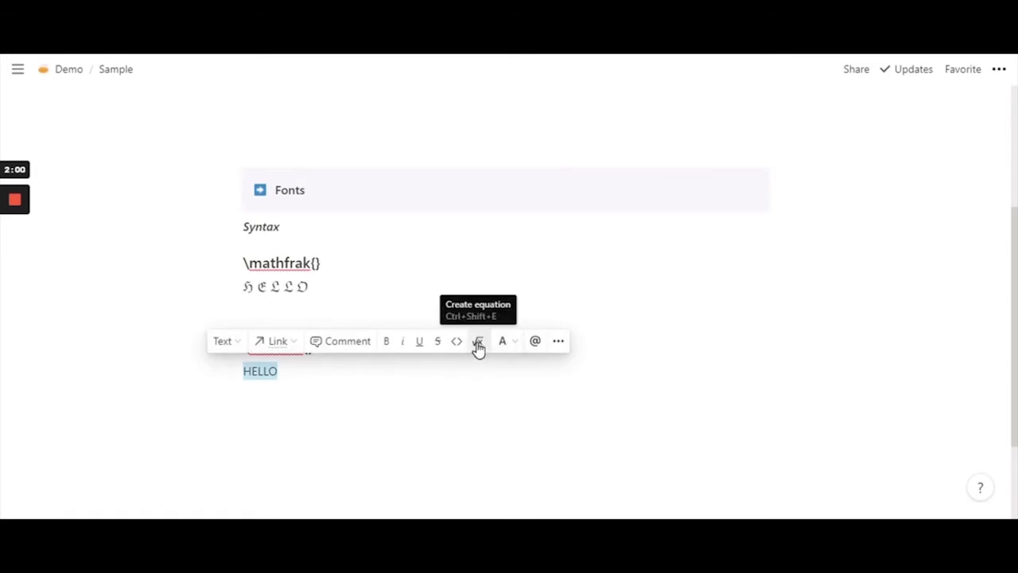
# Step: Convert HELLO into an inline equation reading \mathscr{HELLO}
pyautogui.click(478, 340)
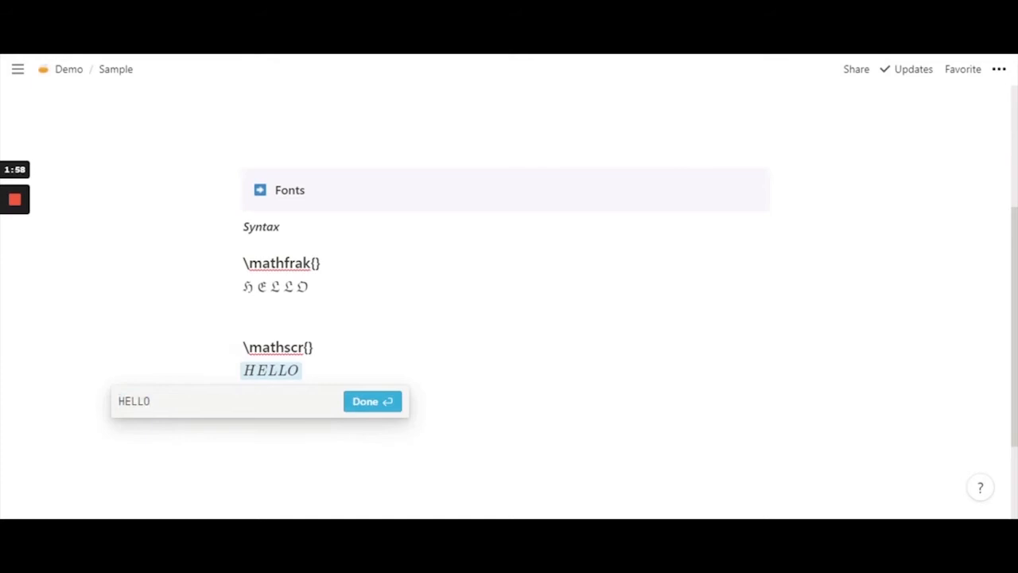
pyautogui.write('}')
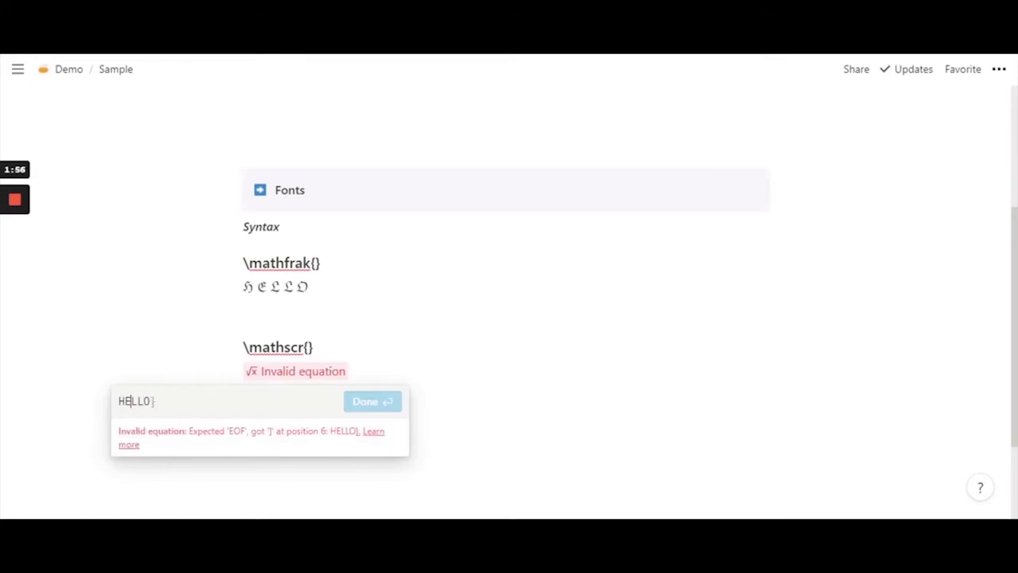
pyautogui.write('{')
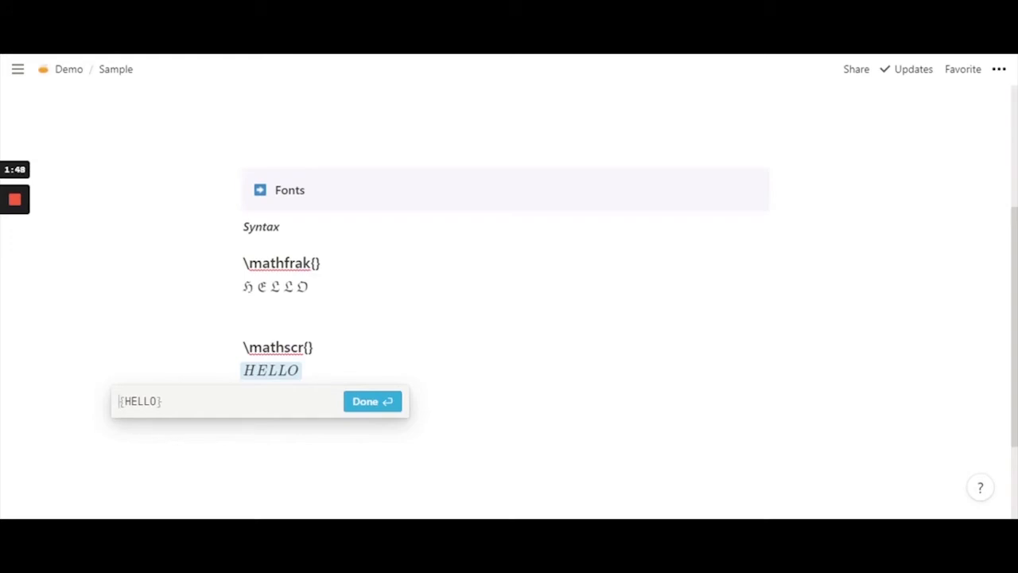
pyautogui.write('\\m')
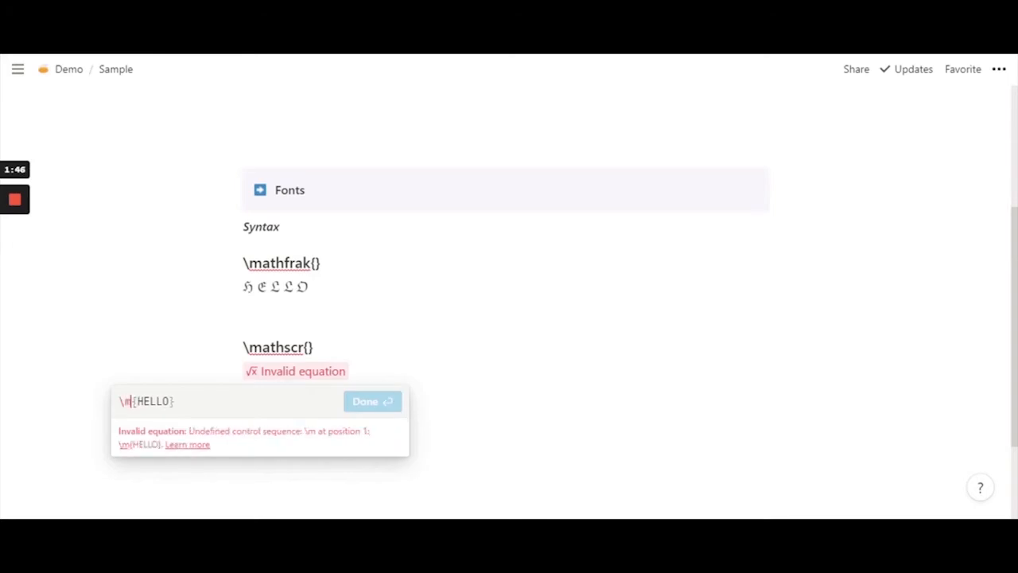
pyautogui.write('athscr')
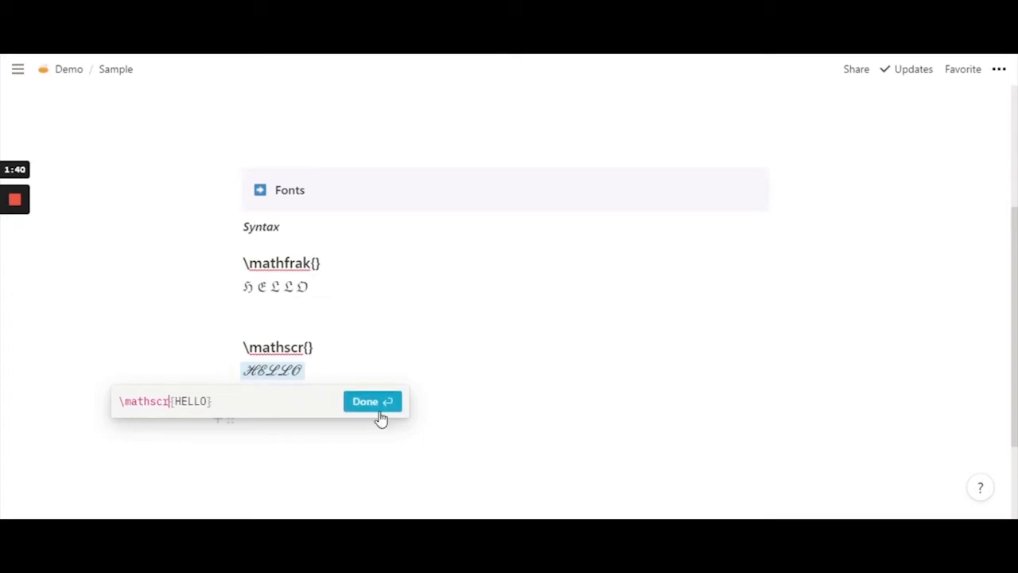
# Step: Confirm the script equation, add a \mathbb{} heading, and make HELLO a \mathbb{HELLO} equation
pyautogui.click(371, 401)
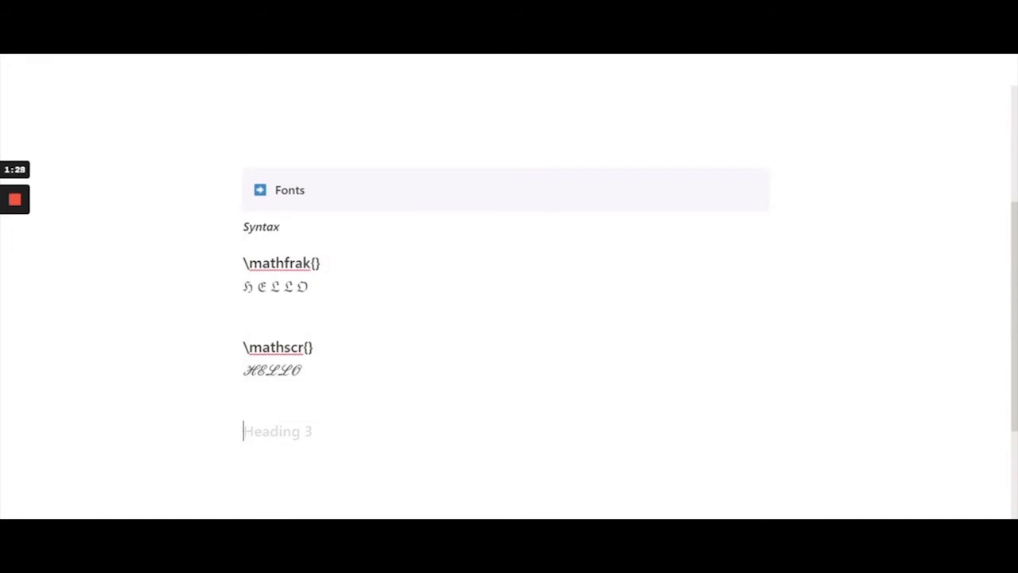
pyautogui.write('\\')
pyautogui.write('HELLO')
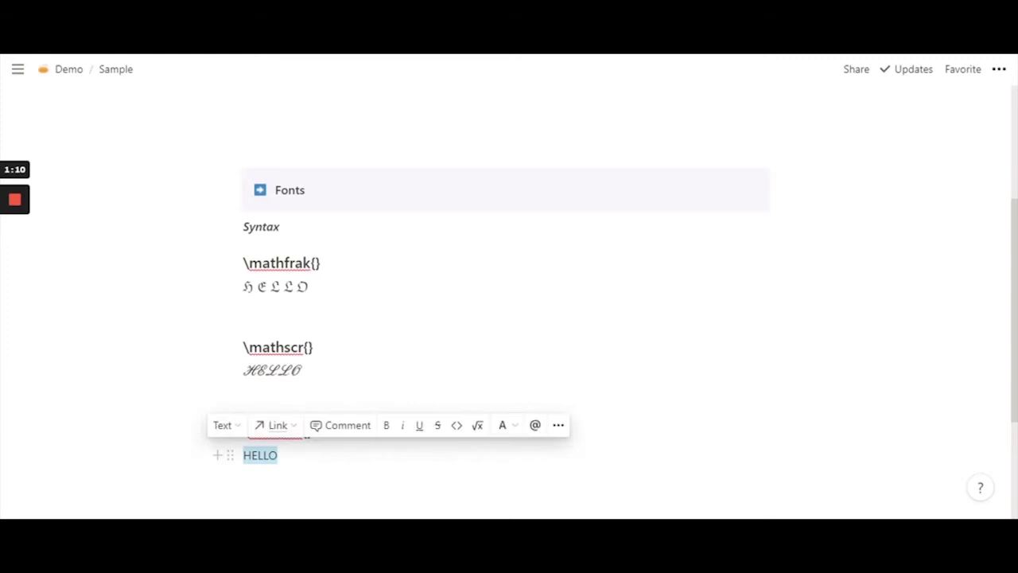
pyautogui.moveTo(477, 424)
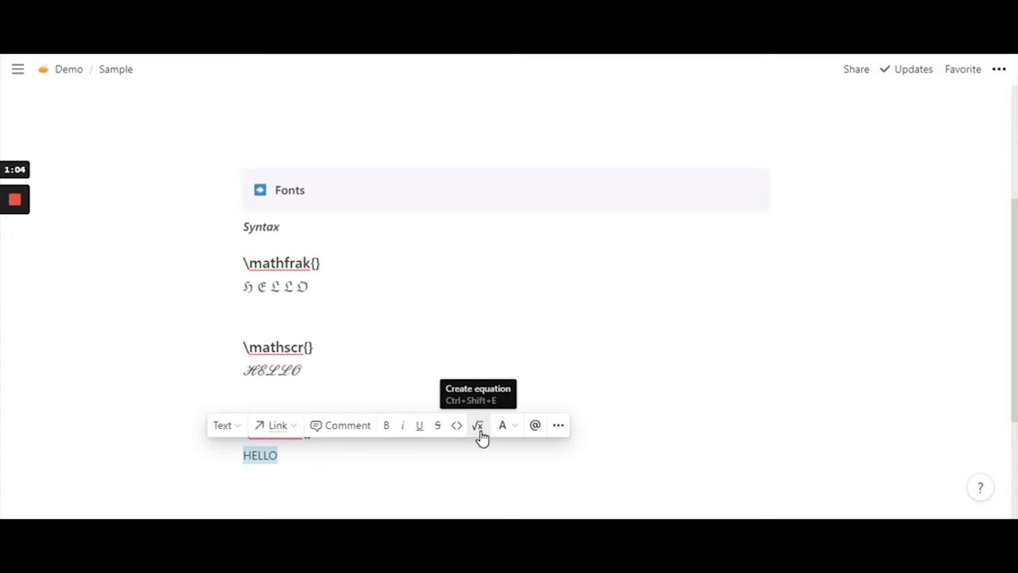
pyautogui.click(477, 424)
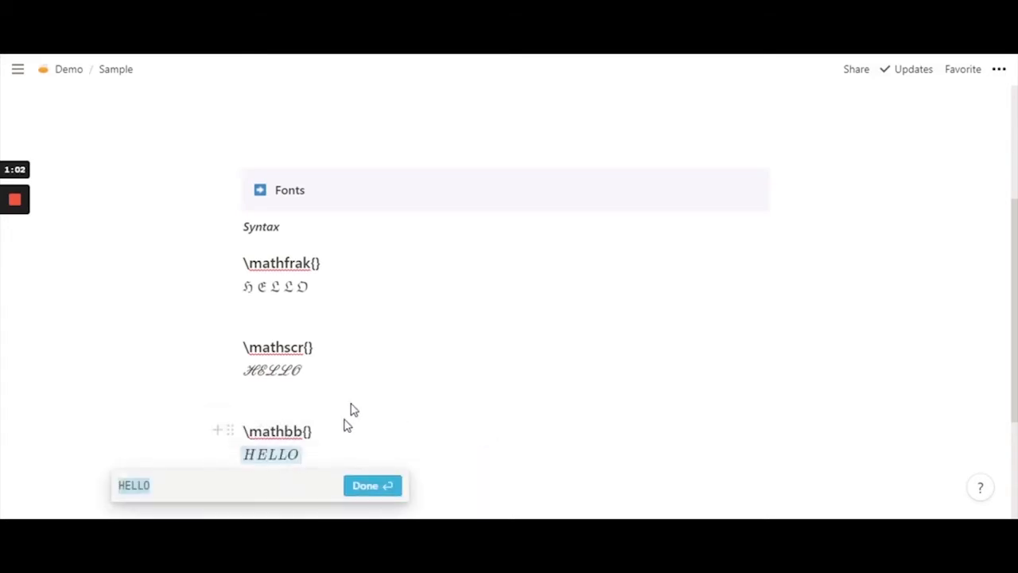
pyautogui.write('}')
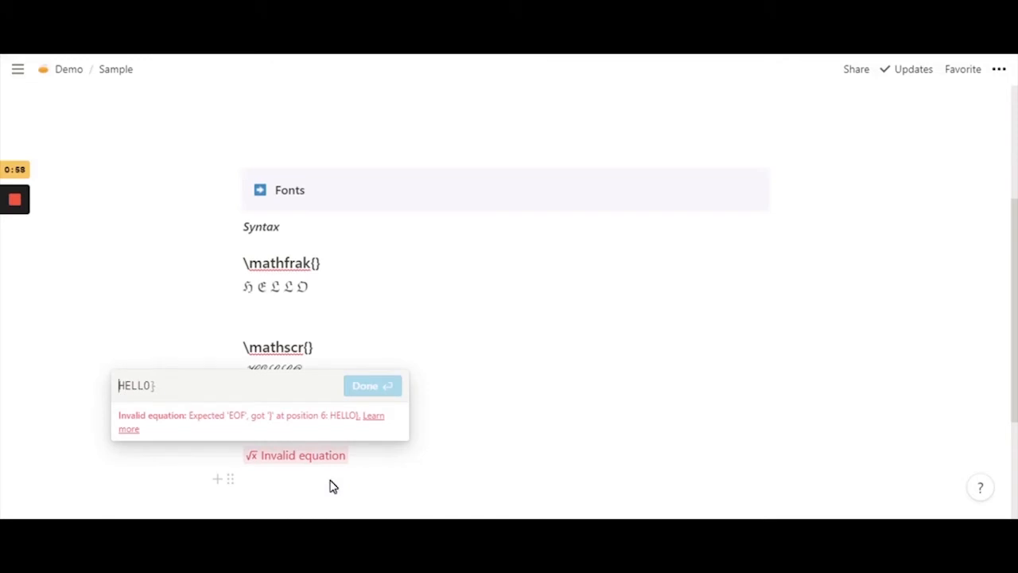
pyautogui.write('\\{')
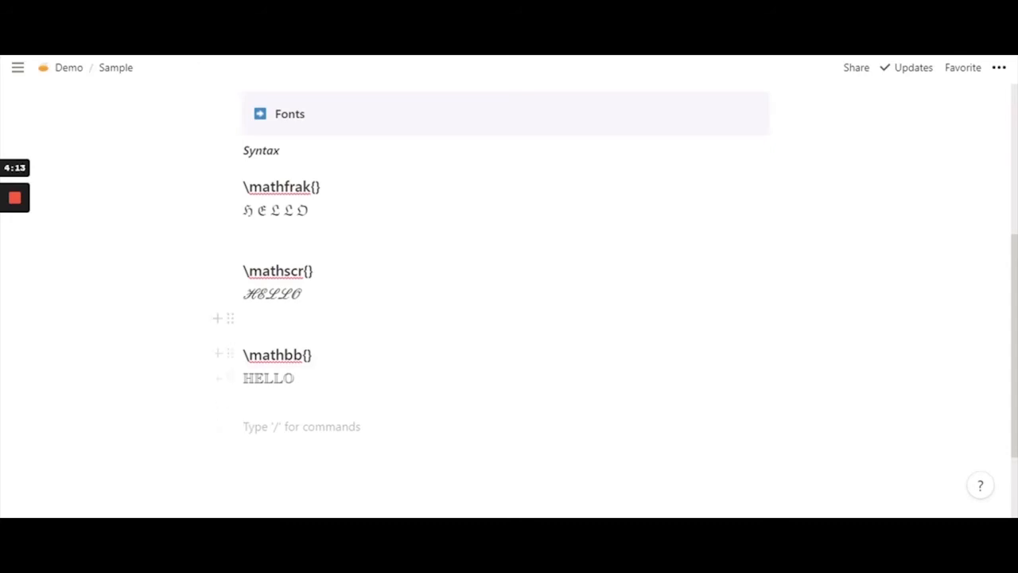
# Step: Turn a lowercase hello under the Fraktur HELLO into a \mathfrak{hello} equation
pyautogui.click(301, 426)
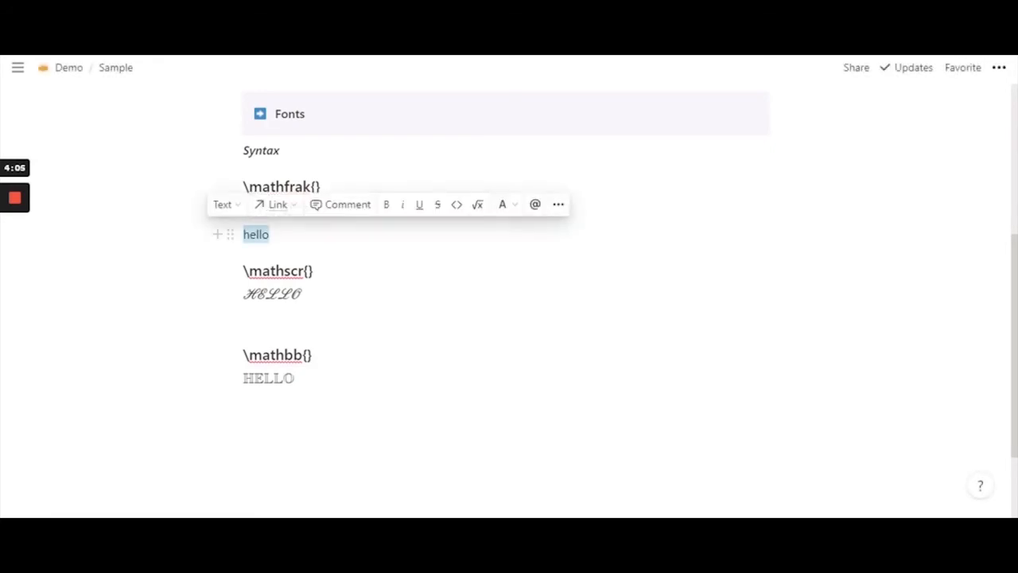
pyautogui.moveTo(477, 204)
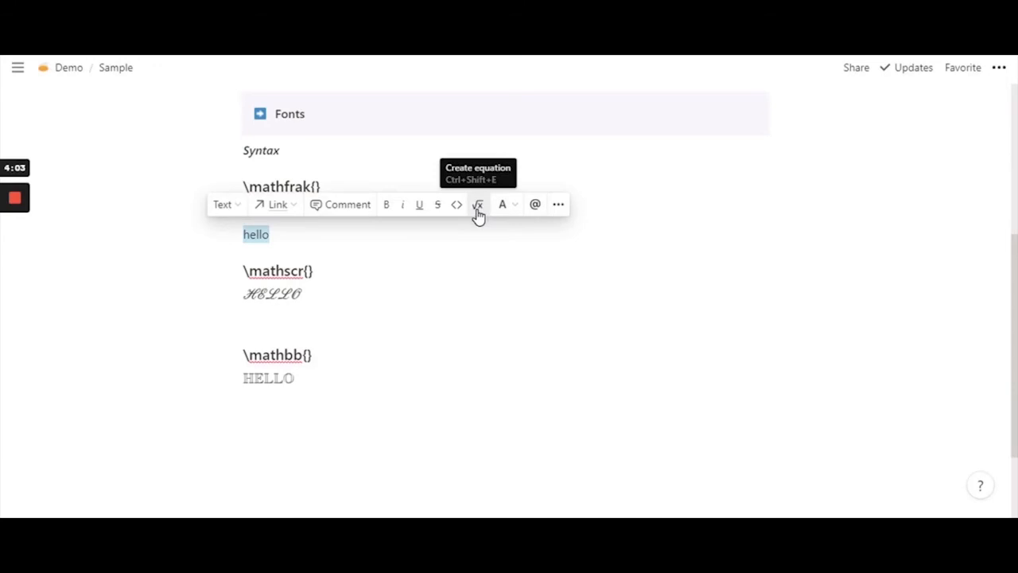
pyautogui.click(478, 204)
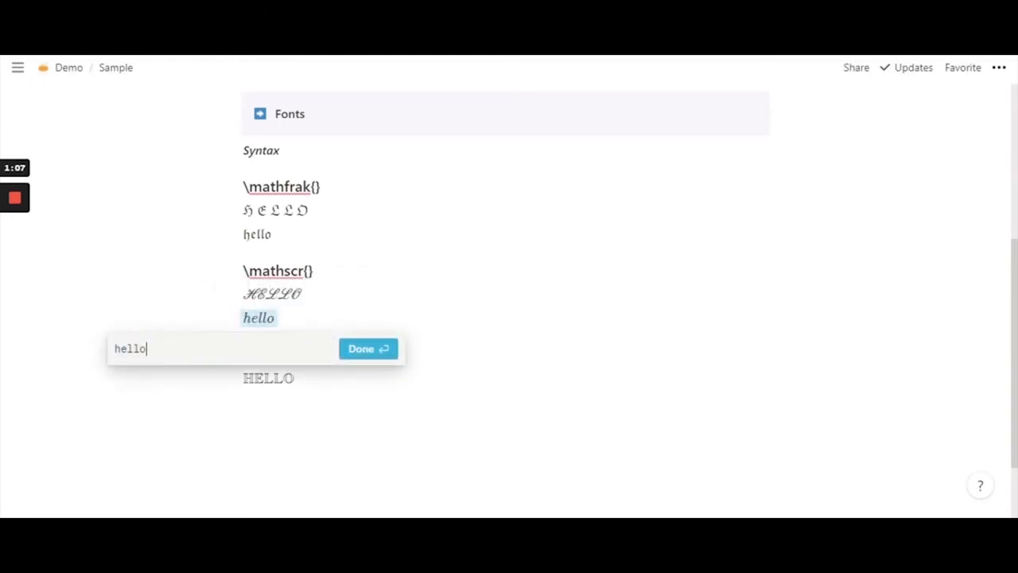
# Step: Set the lowercase equation to \mathscr{hello} and add a second hello equation beneath it
pyautogui.write('}')
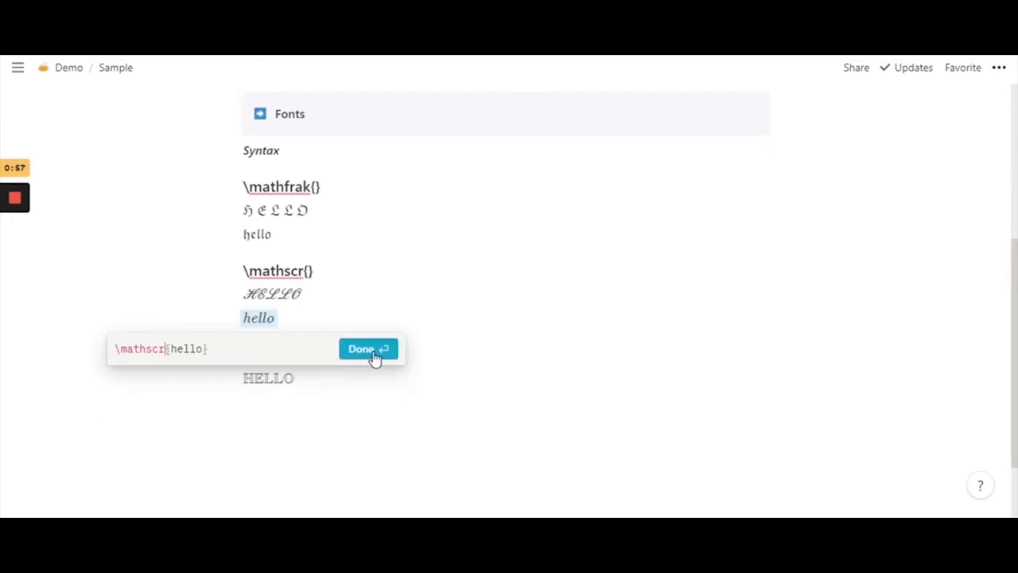
pyautogui.click(368, 348)
pyautogui.write('hello')
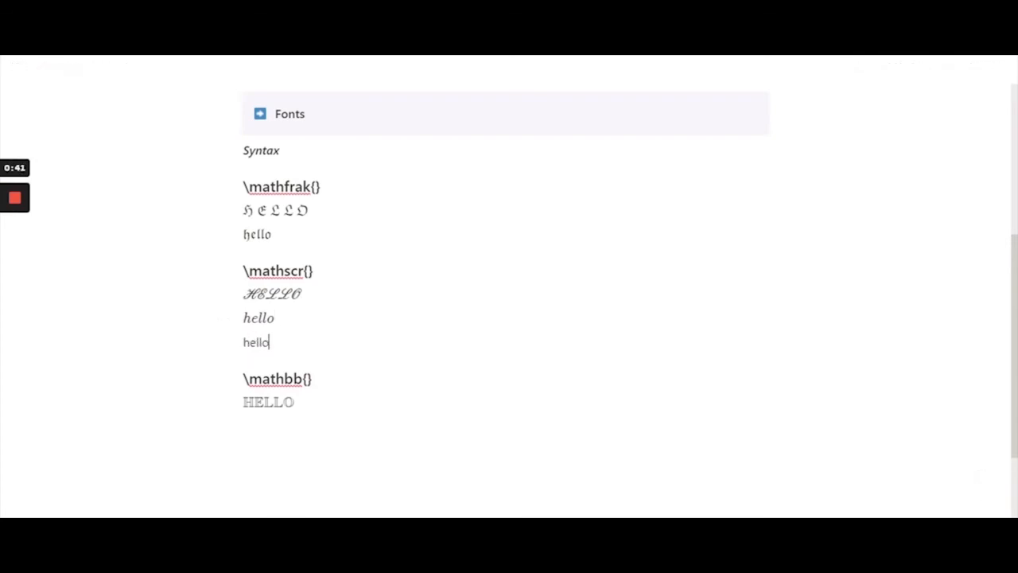
pyautogui.doubleClick(255, 342)
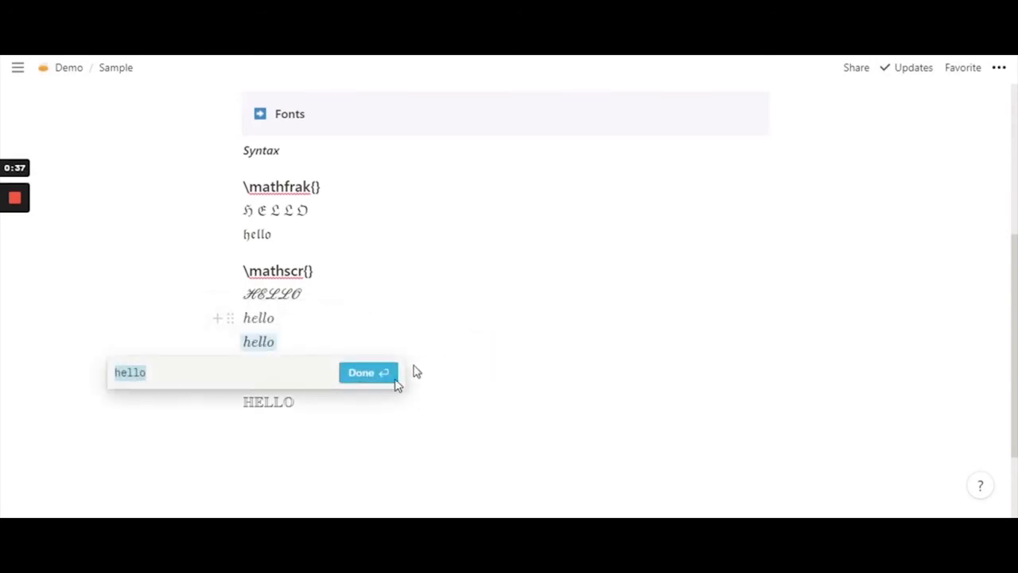
pyautogui.click(367, 372)
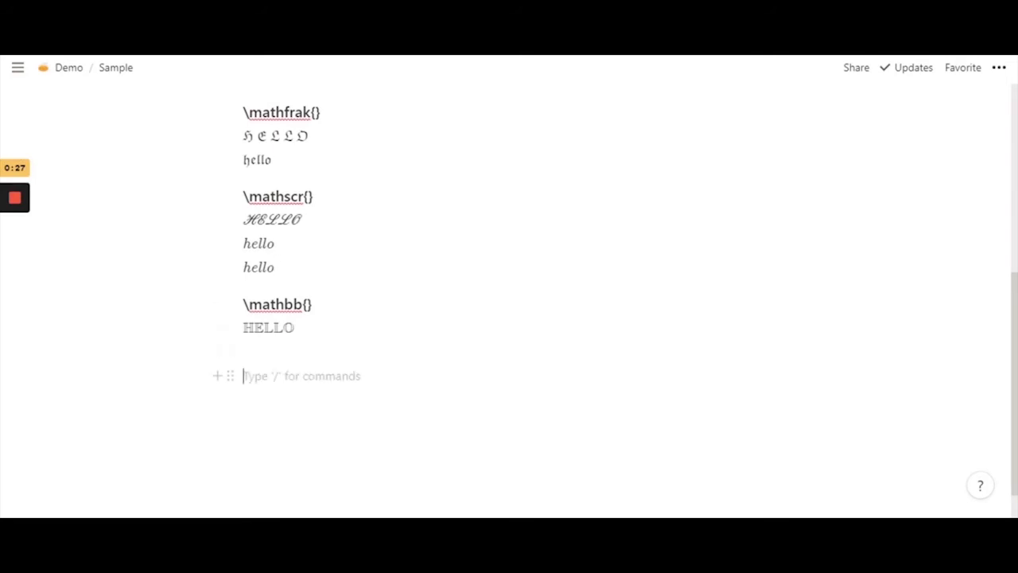
# Step: Add lowercase hello under the double-struck HELLO as a \mathbb{hello} equation
pyautogui.write('hello')
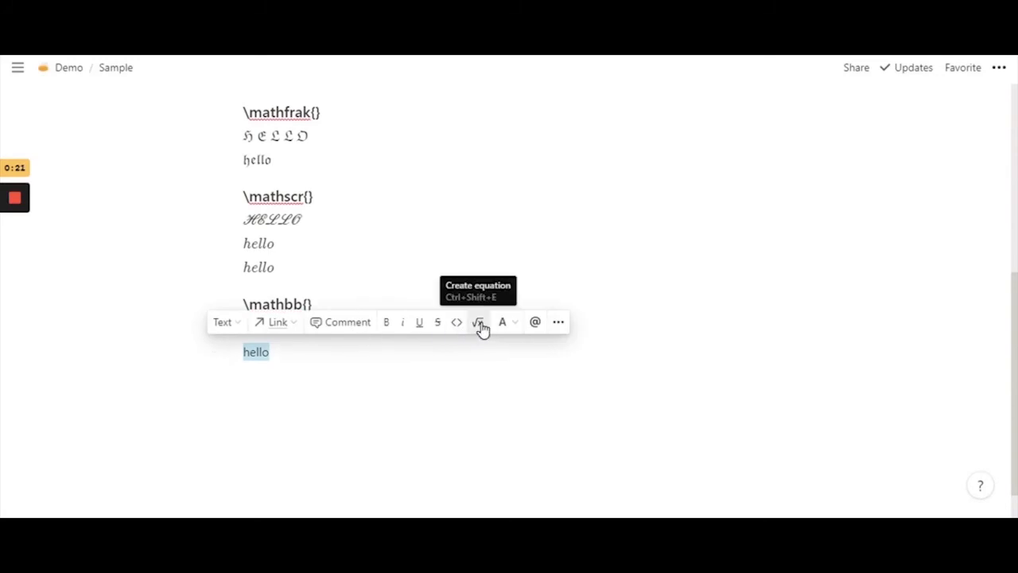
pyautogui.click(478, 322)
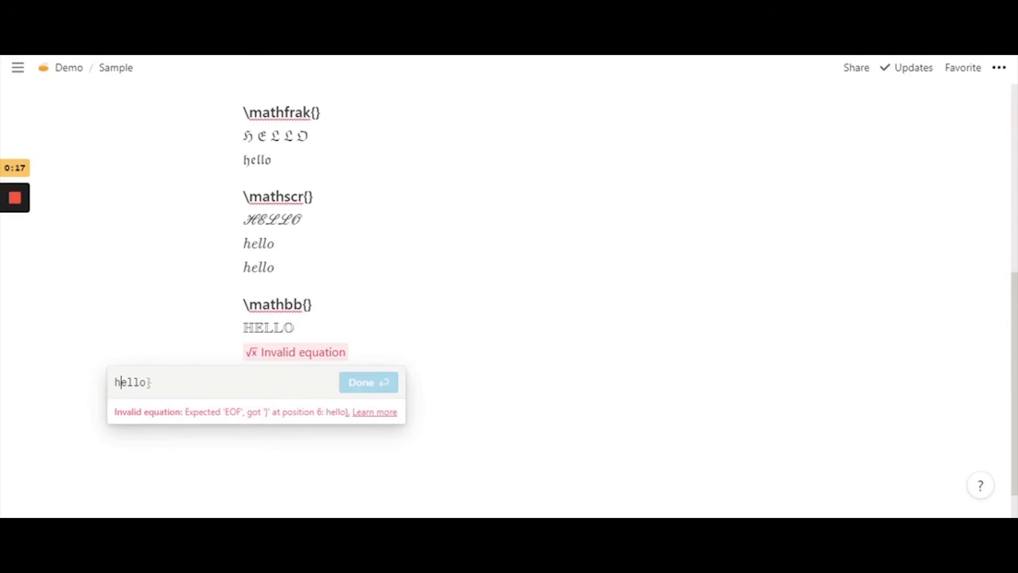
pyautogui.write('\\{')
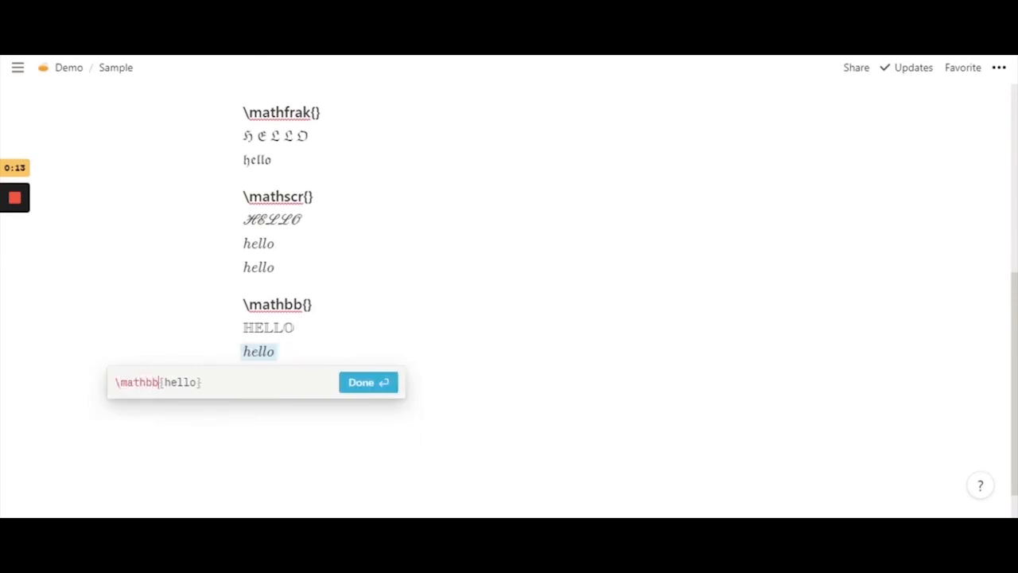
pyautogui.click(367, 382)
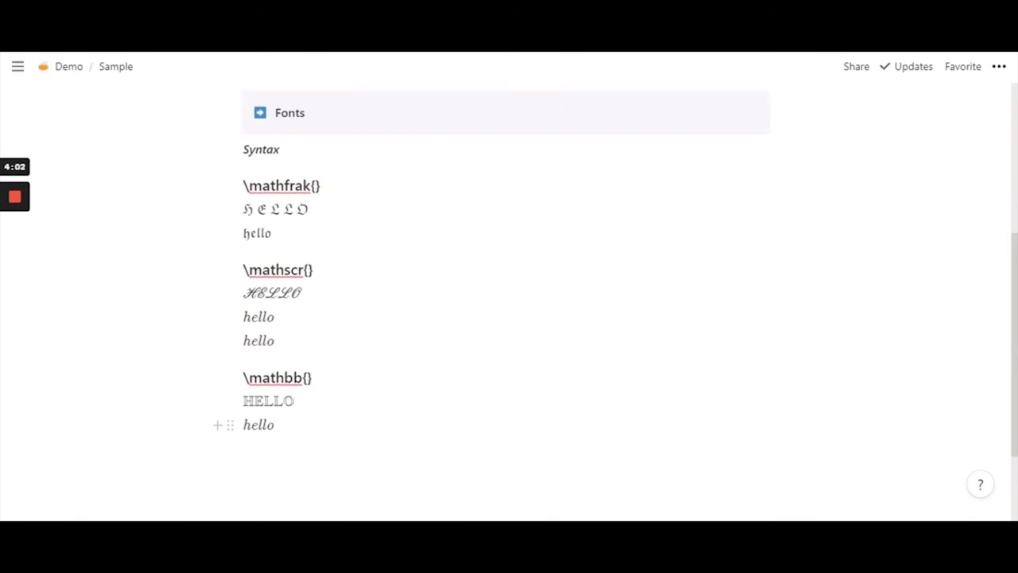
# Step: Reopen the \mathbb hello and second \mathscr hello equations and confirm them unchanged
pyautogui.click(258, 424)
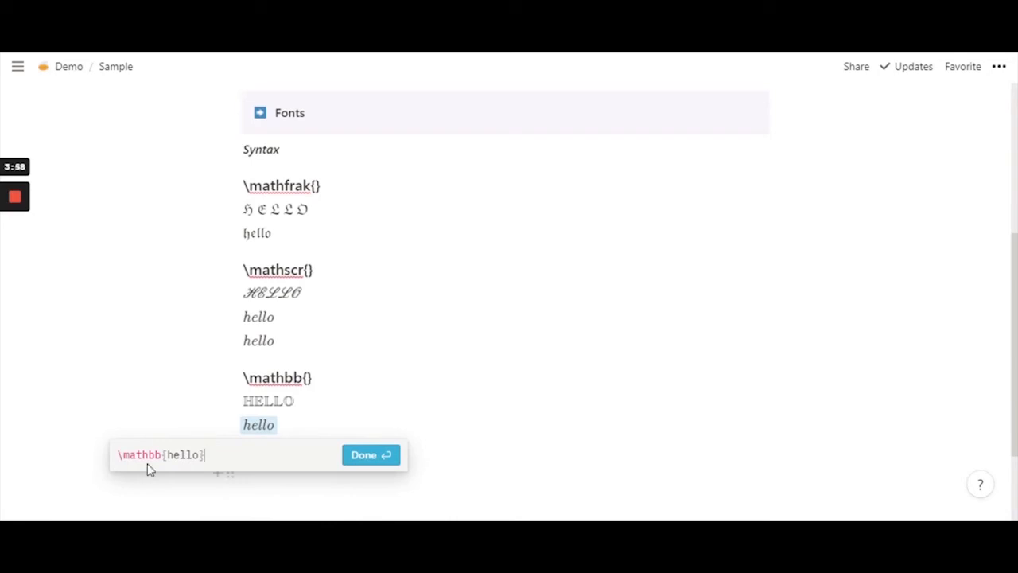
pyautogui.click(362, 454)
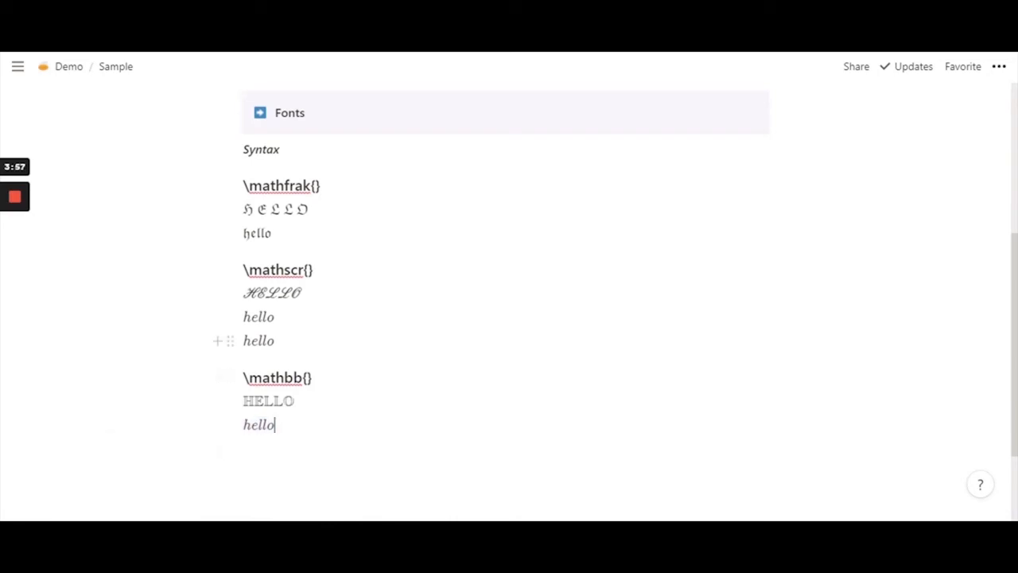
pyautogui.doubleClick(259, 340)
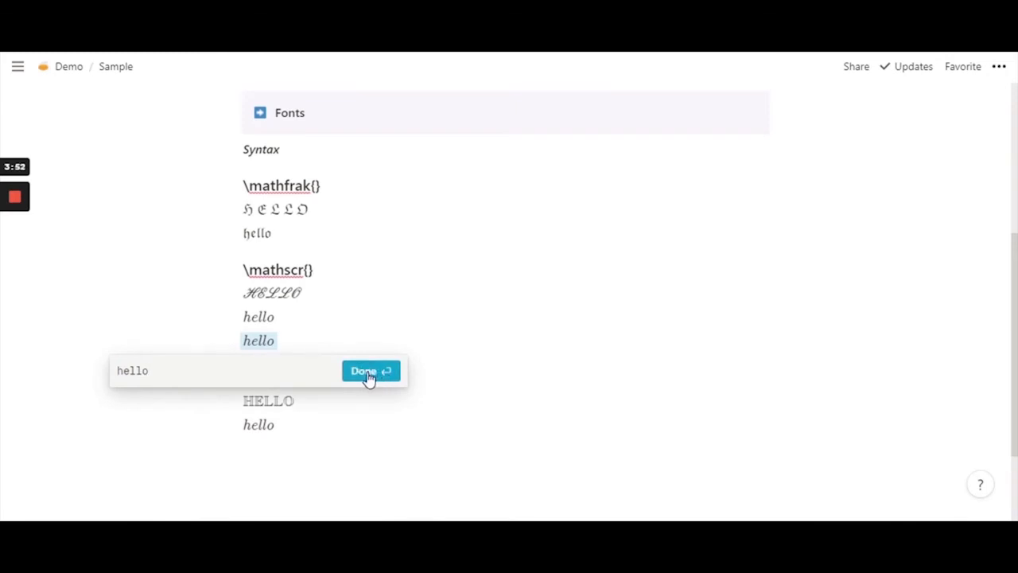
pyautogui.click(371, 370)
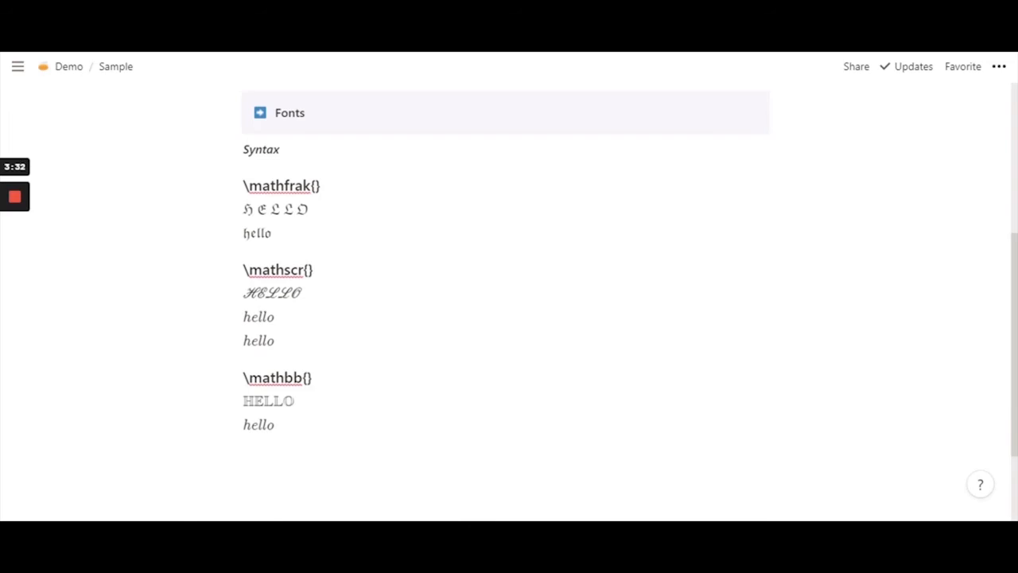
# Step: Reconfirm the second \mathscr hello equation and start a Heading 3 below the \mathbb{} section
pyautogui.click(276, 424)
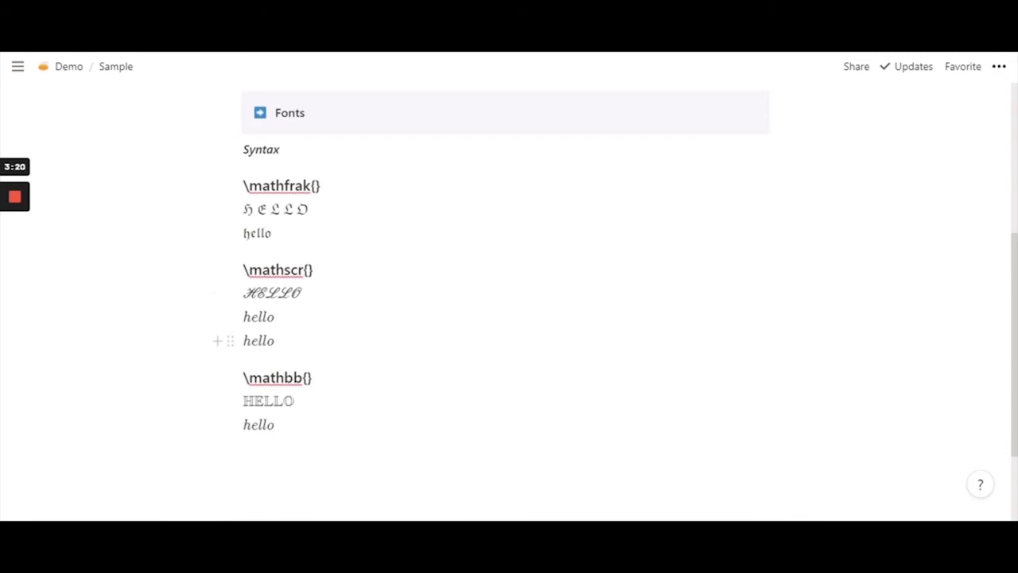
pyautogui.doubleClick(258, 340)
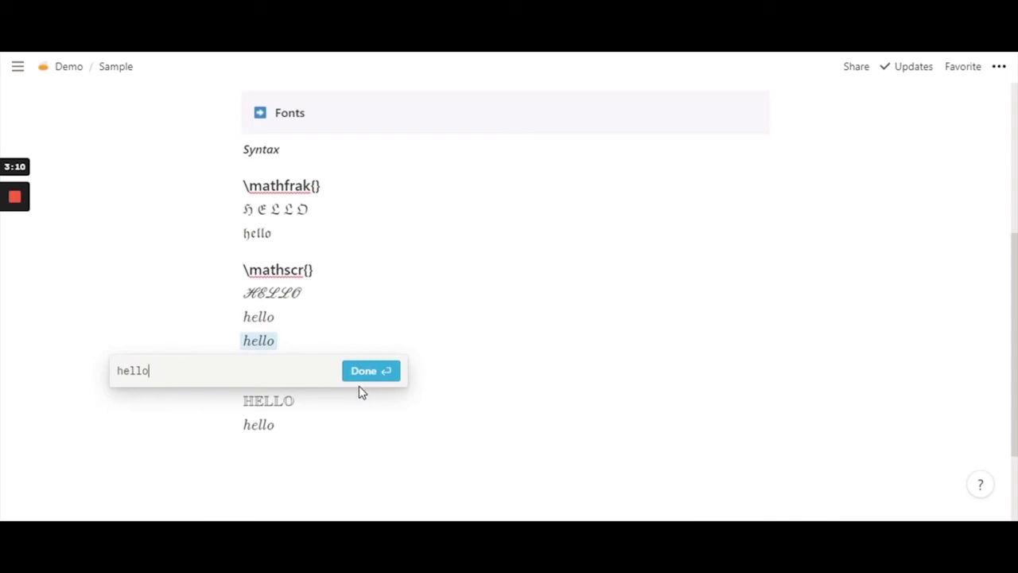
pyautogui.click(370, 370)
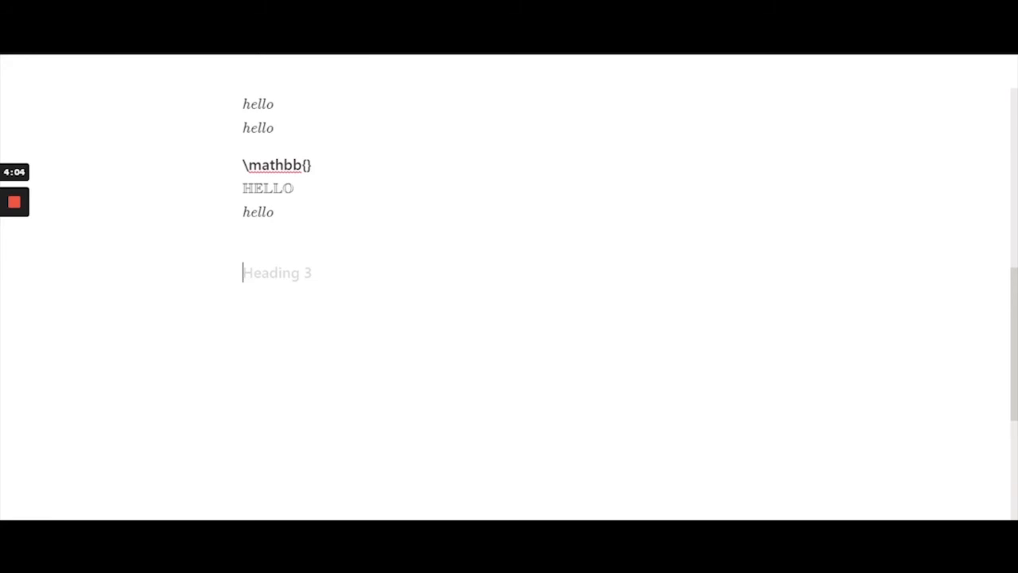
# Step: Title the new heading \texttt{} and type HELLO on the line beneath it
pyautogui.write('\\text')
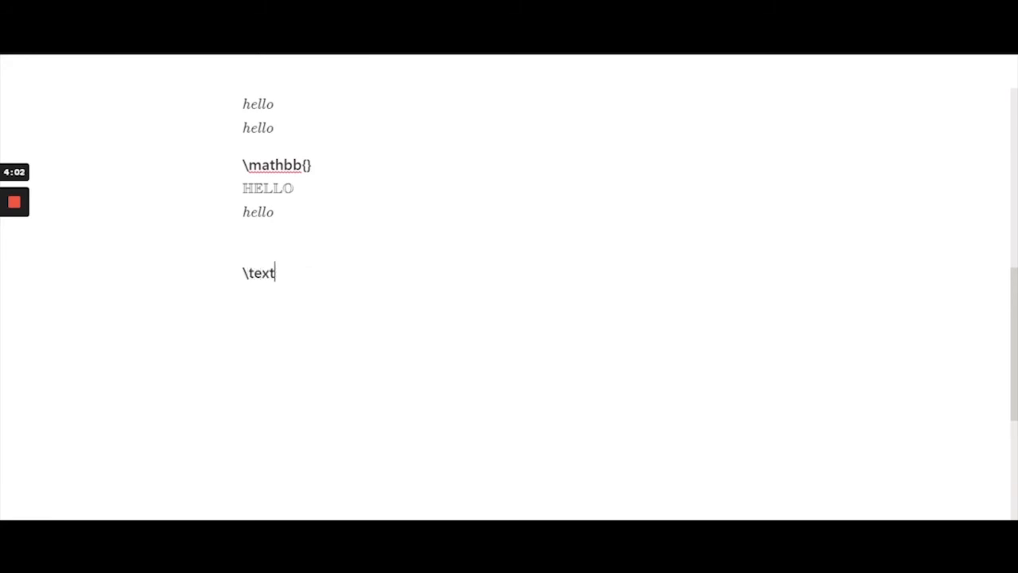
pyautogui.write('tt')
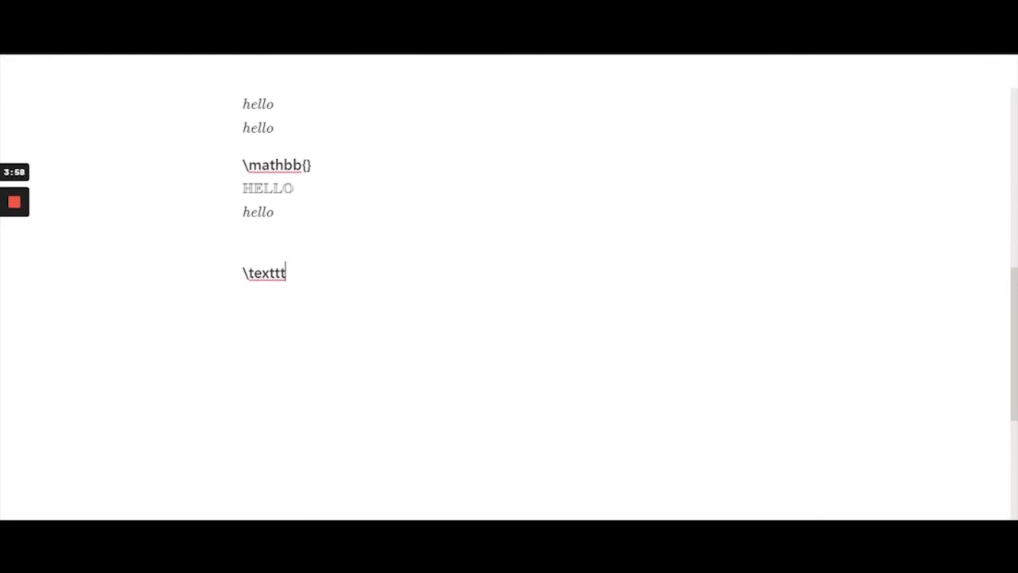
pyautogui.write('{')
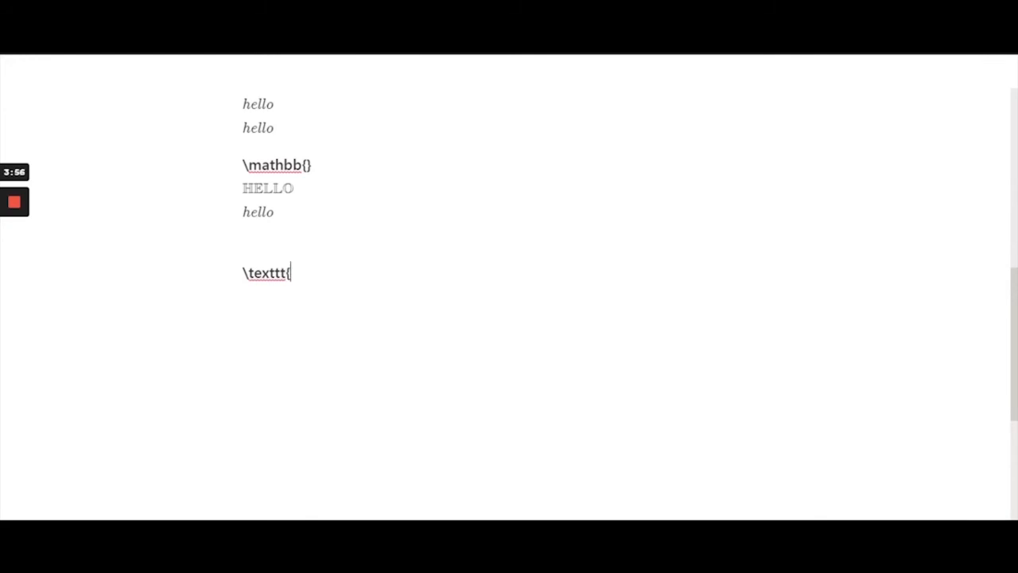
pyautogui.write('}')
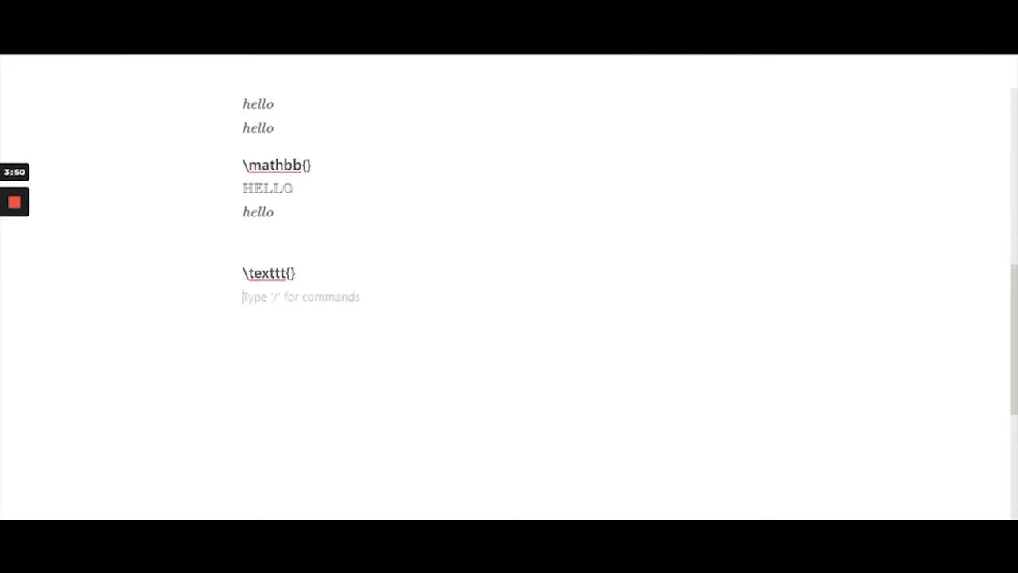
pyautogui.write('HELL')
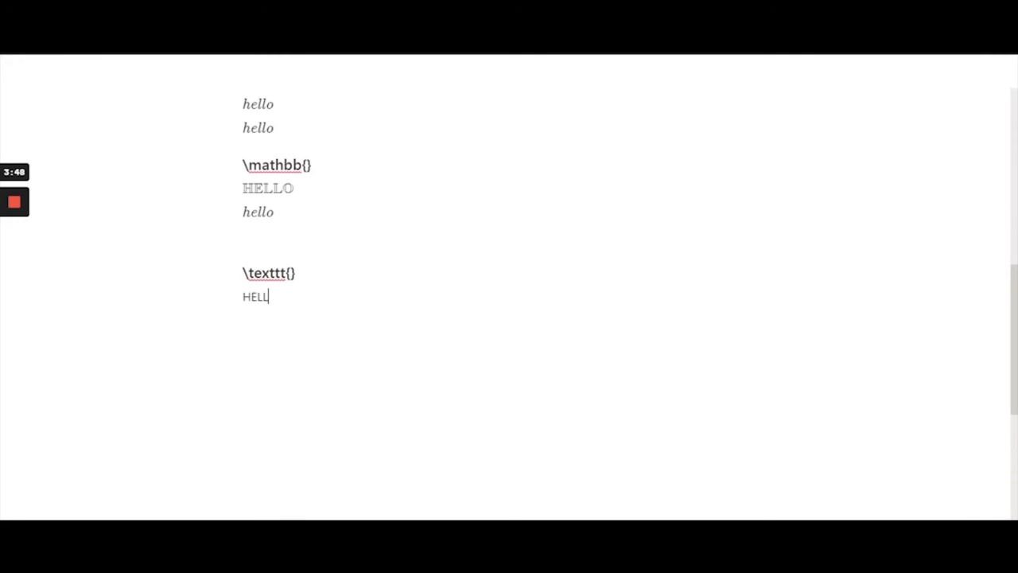
pyautogui.write('O')
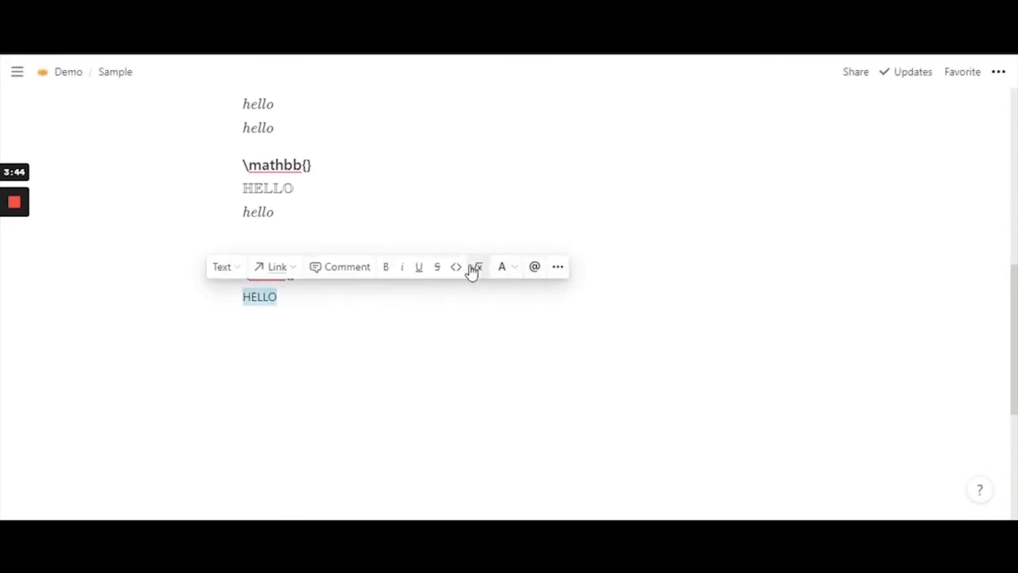
# Step: Convert HELLO into an inline equation reading \texttt{HELLO}
pyautogui.click(475, 267)
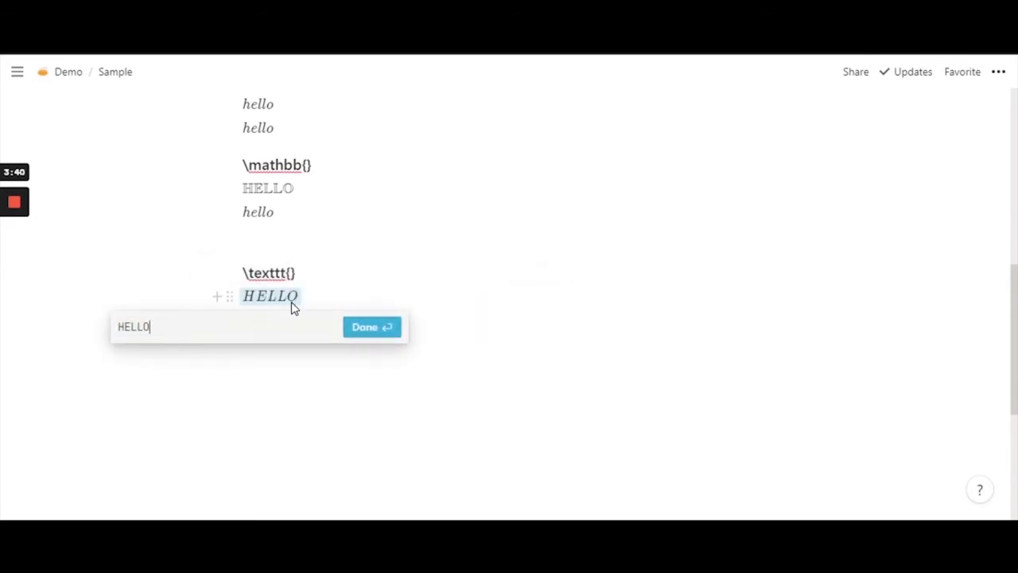
pyautogui.write('}')
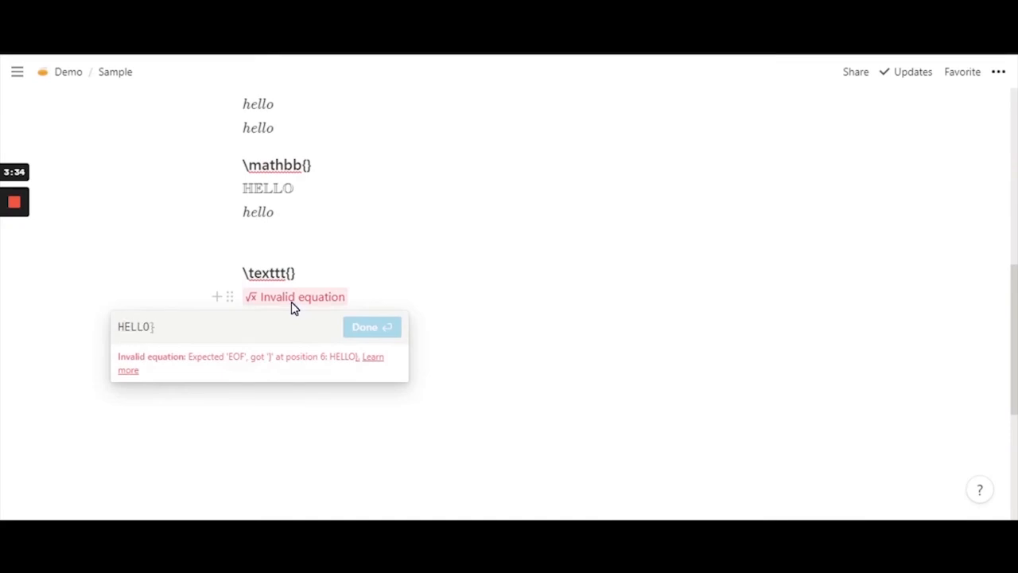
pyautogui.write('{')
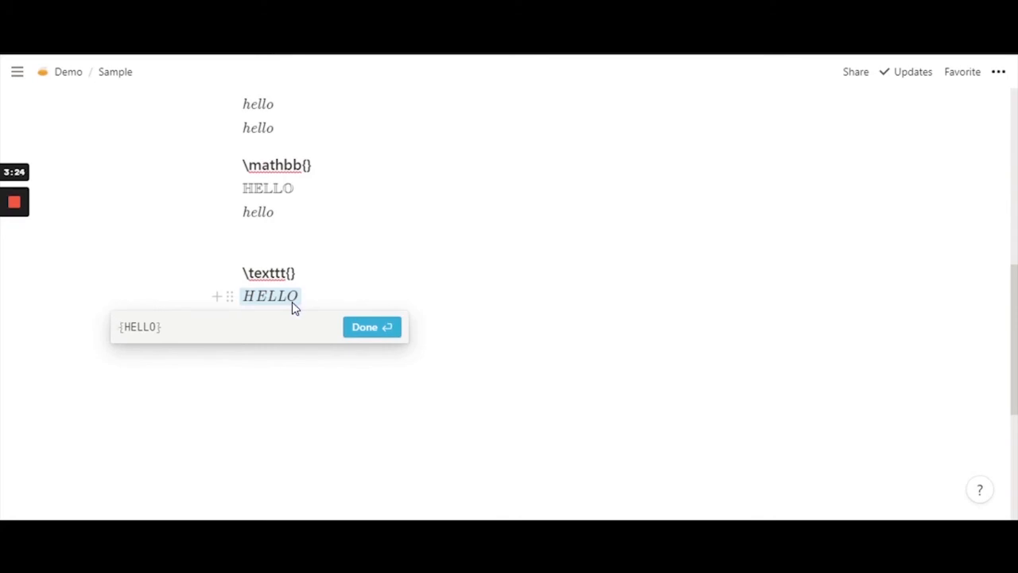
pyautogui.write('\\[')
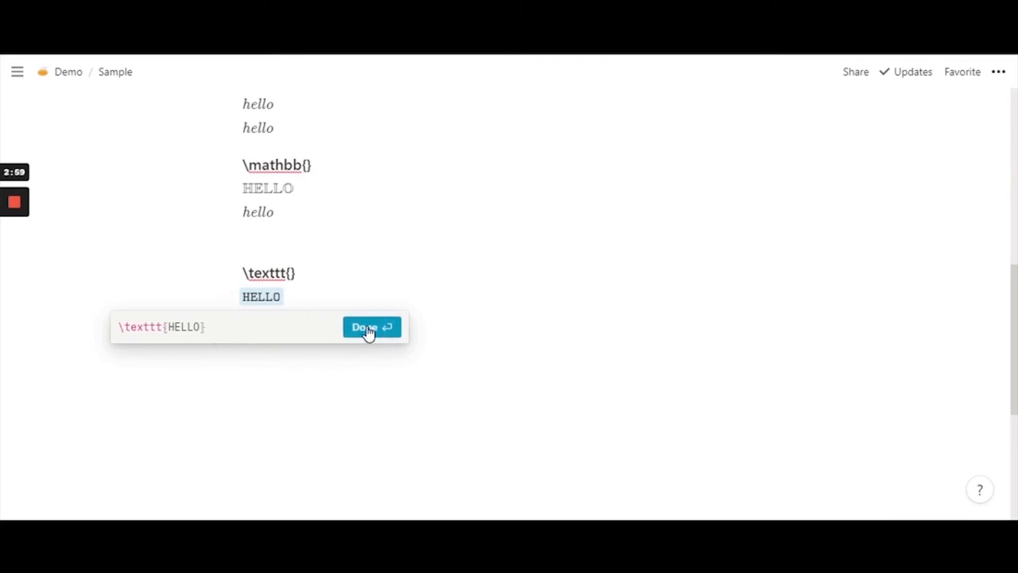
pyautogui.click(366, 327)
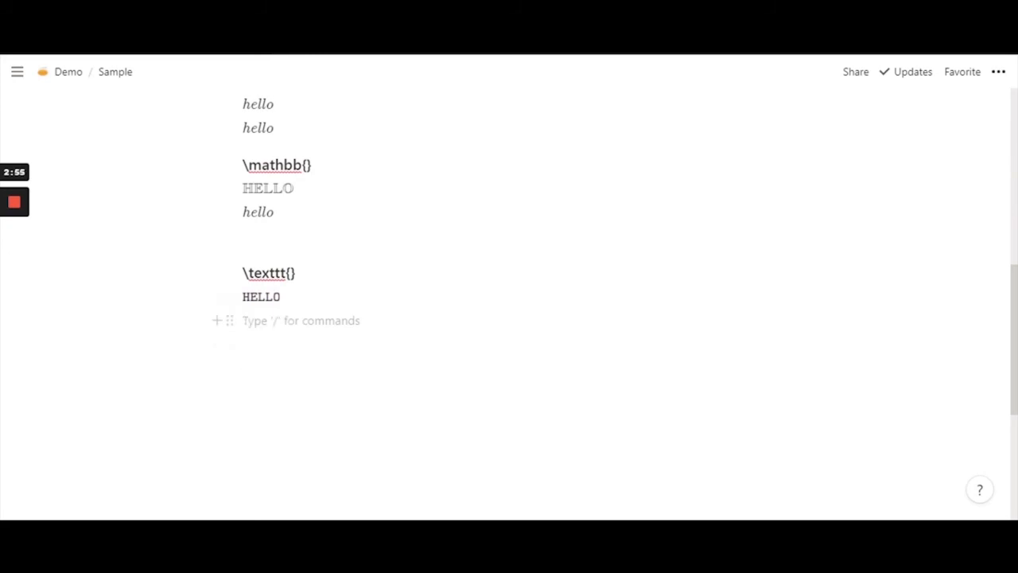
# Step: Type a plain HELLO line below the typewriter equation, then view and close the first HELLO equation unchanged
pyautogui.write('HELLO')
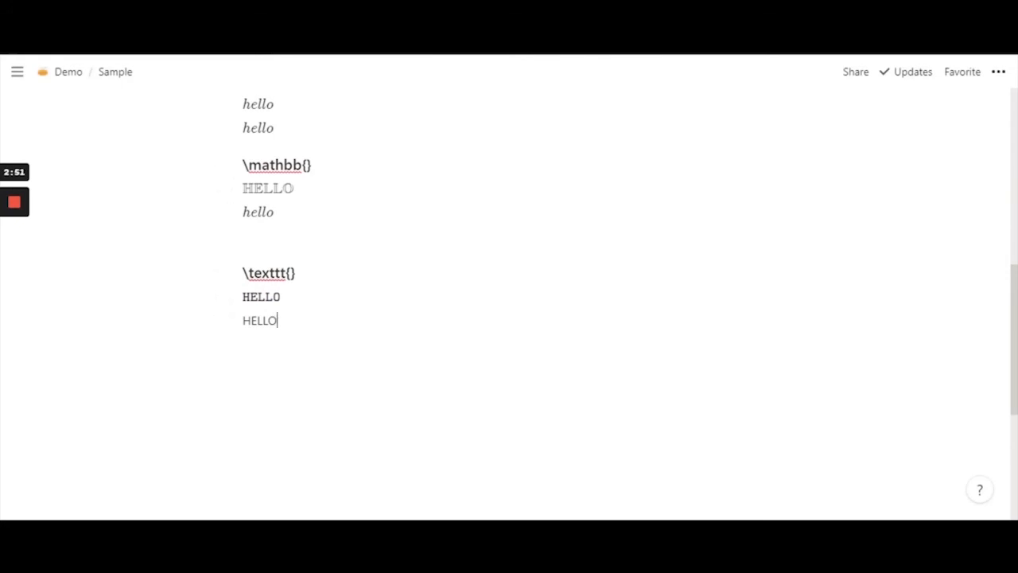
pyautogui.click(998, 72)
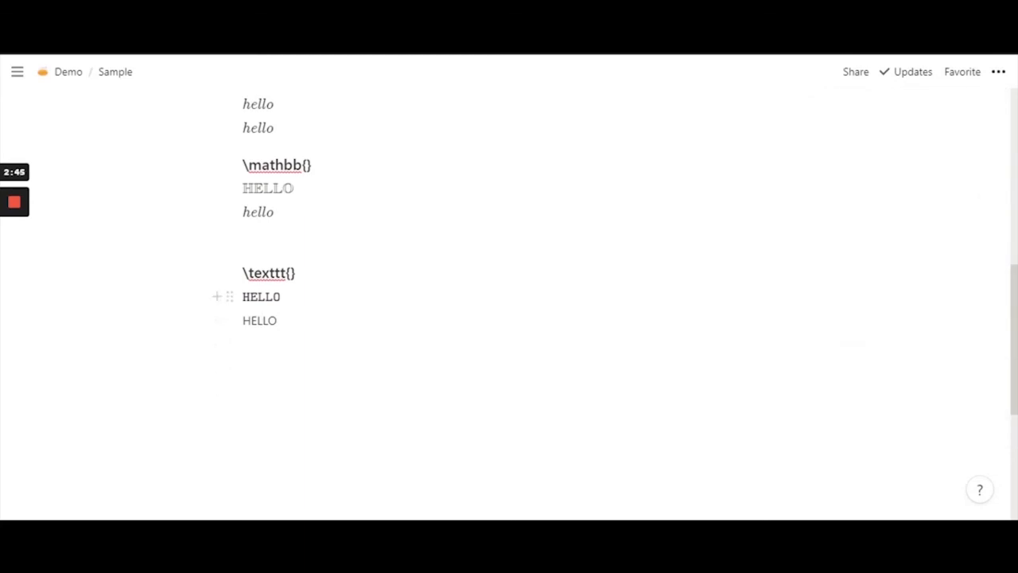
pyautogui.click(261, 296)
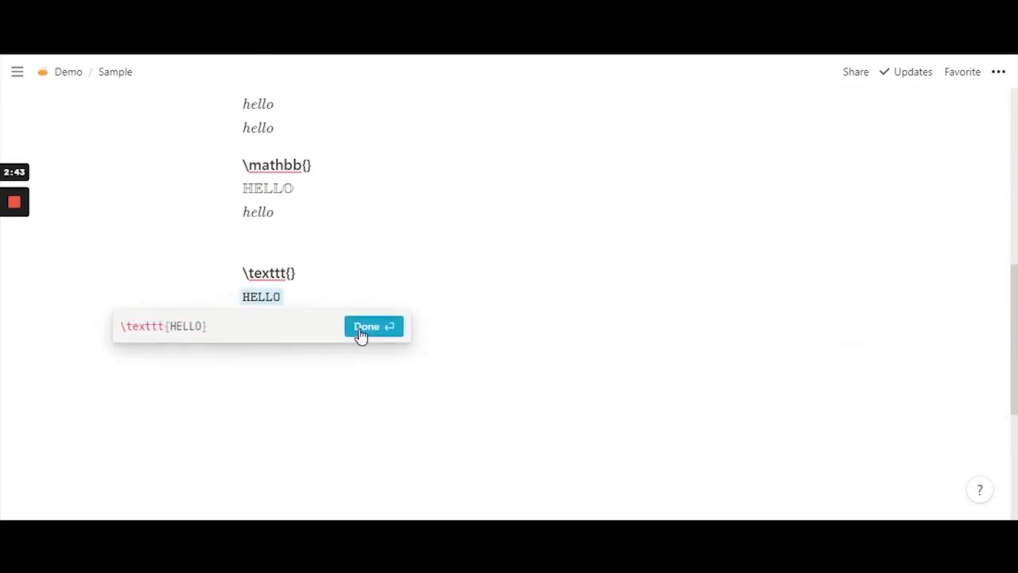
pyautogui.click(373, 326)
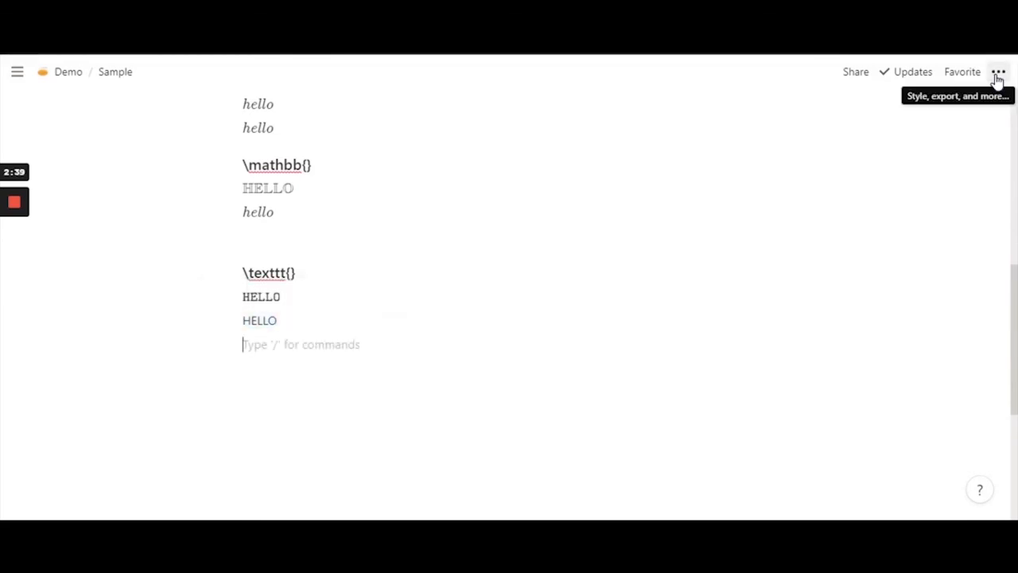
# Step: Set the page style to Mono, then view and close the first HELLO equation unchanged
pyautogui.click(998, 72)
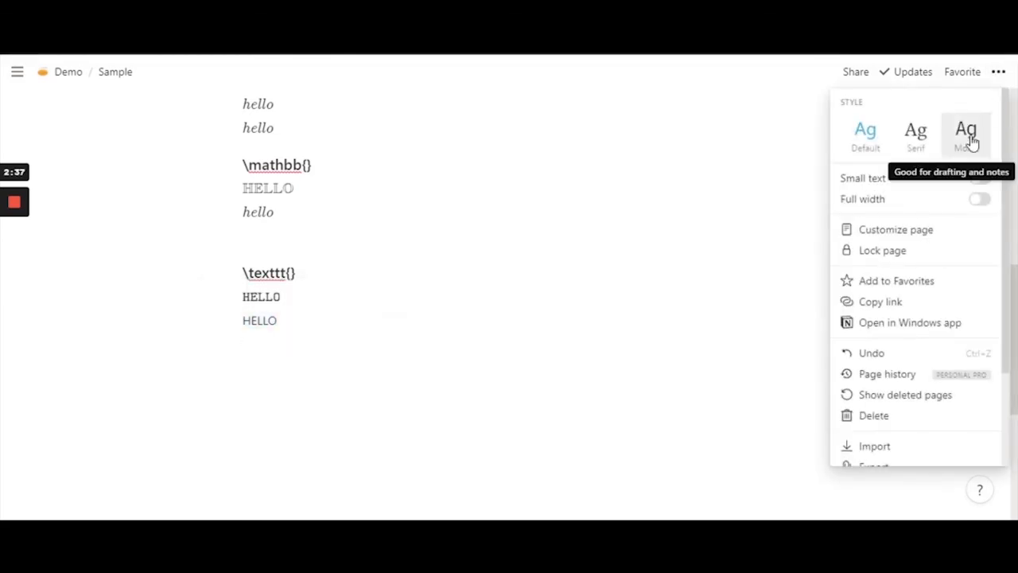
pyautogui.click(966, 132)
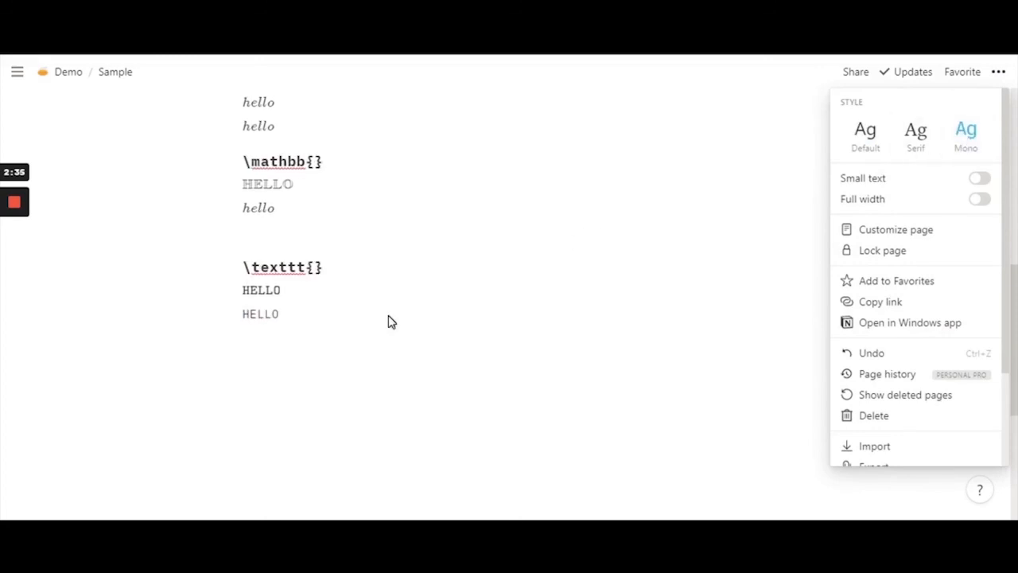
pyautogui.click(390, 321)
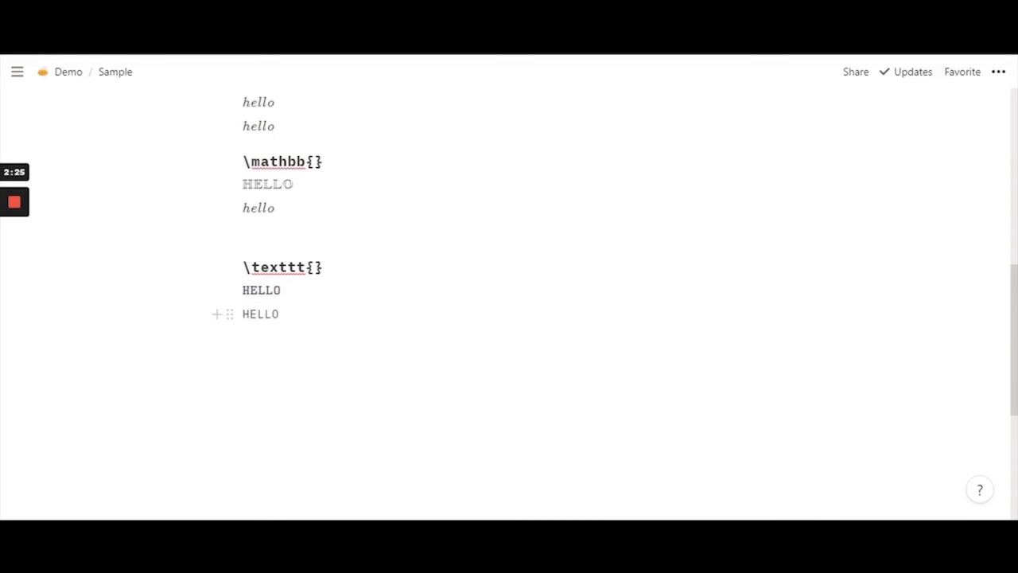
pyautogui.click(249, 313)
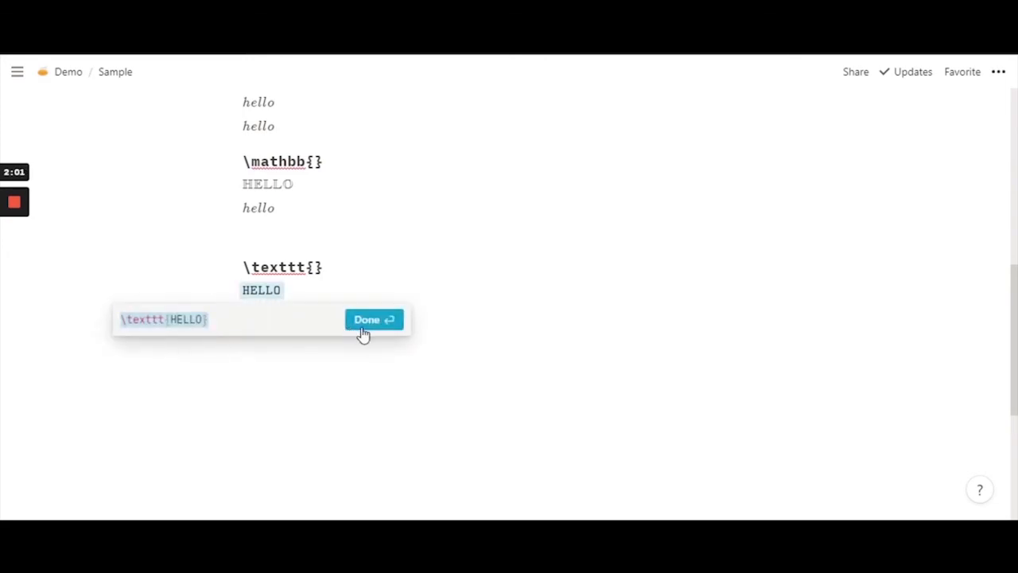
pyautogui.click(374, 318)
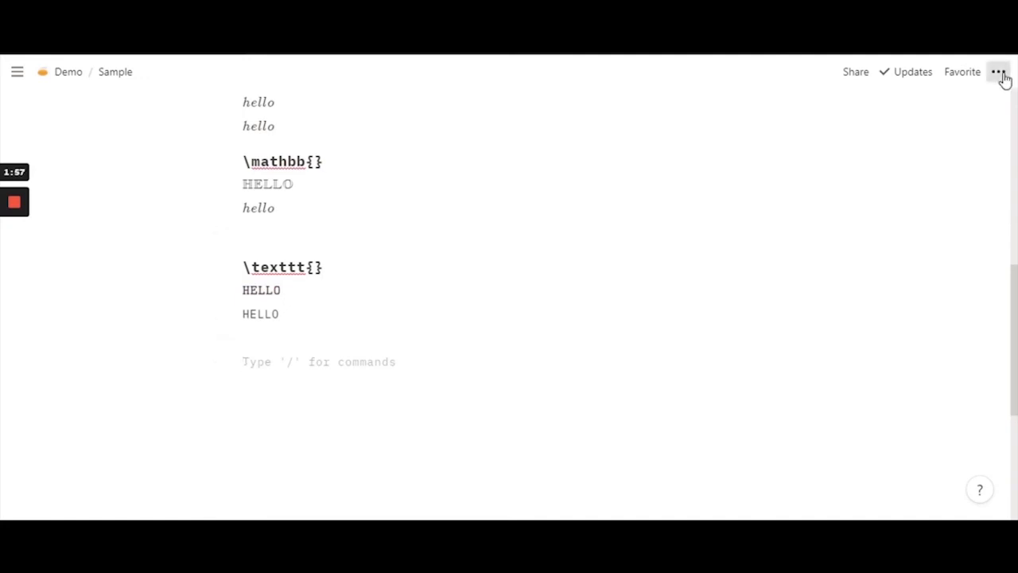
# Step: Return the page style to Default and retype the second HELLO line as lowercase hello
pyautogui.click(998, 72)
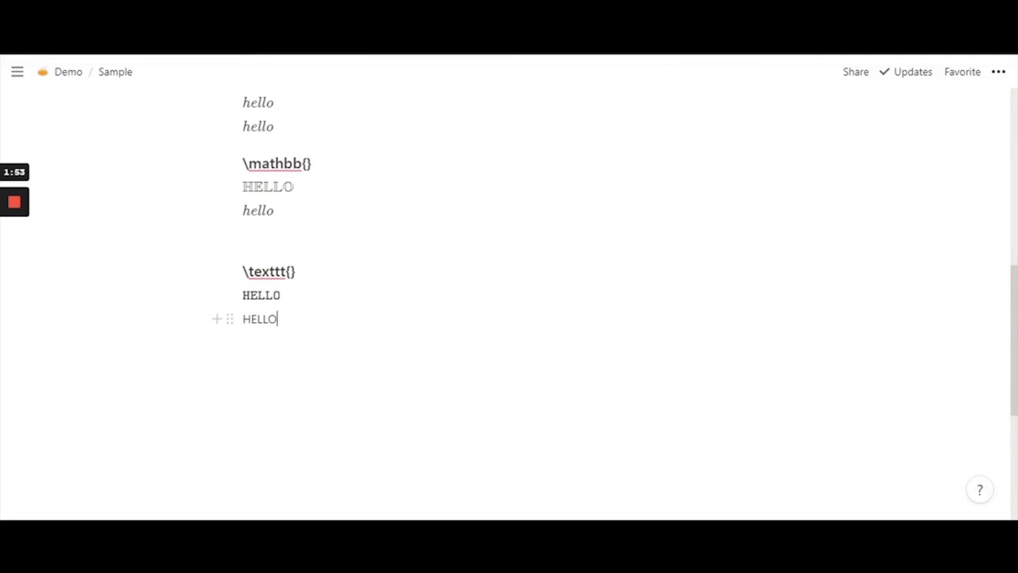
pyautogui.press('Backspace')
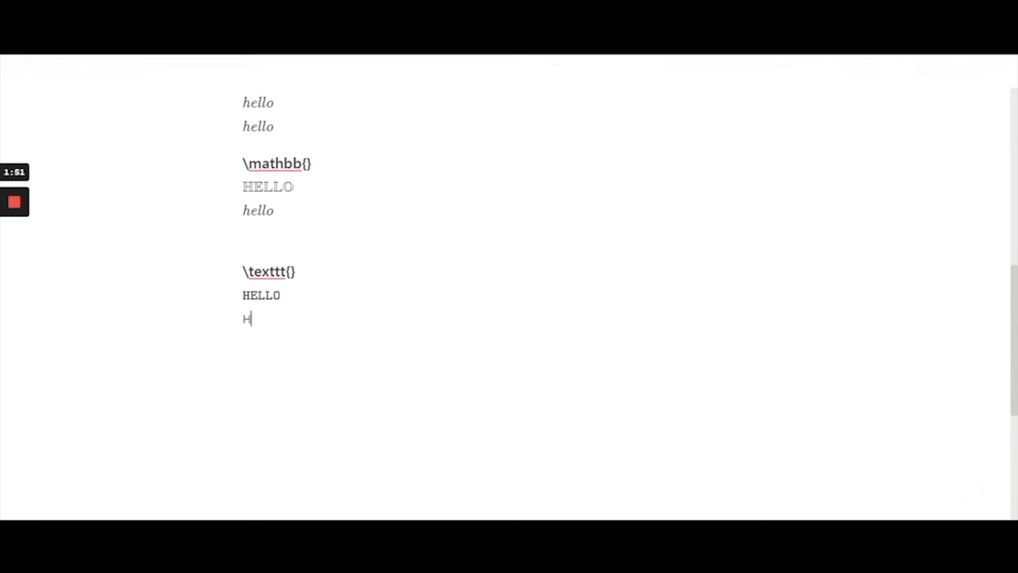
pyautogui.write('ello')
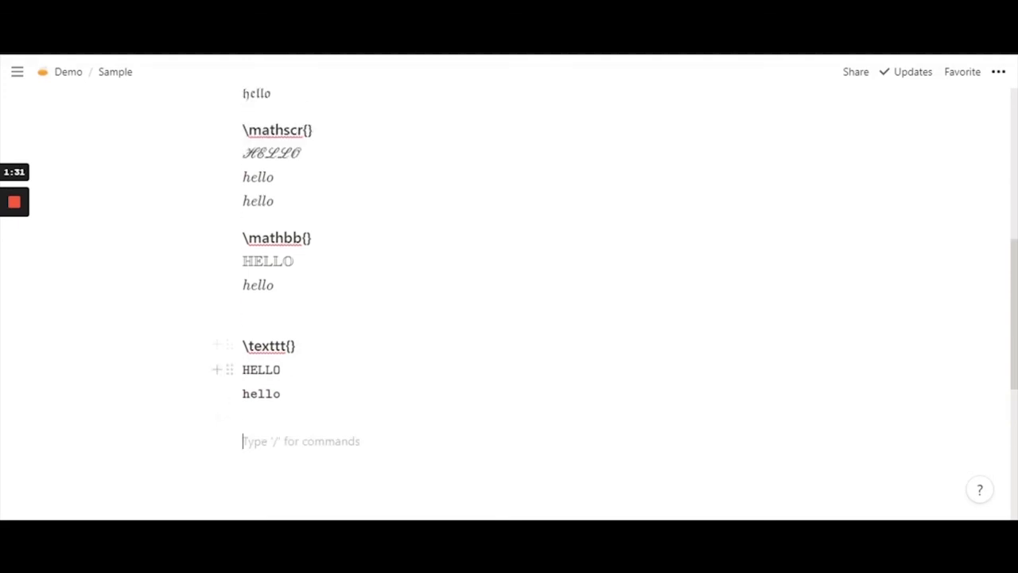
pyautogui.scroll(-3)
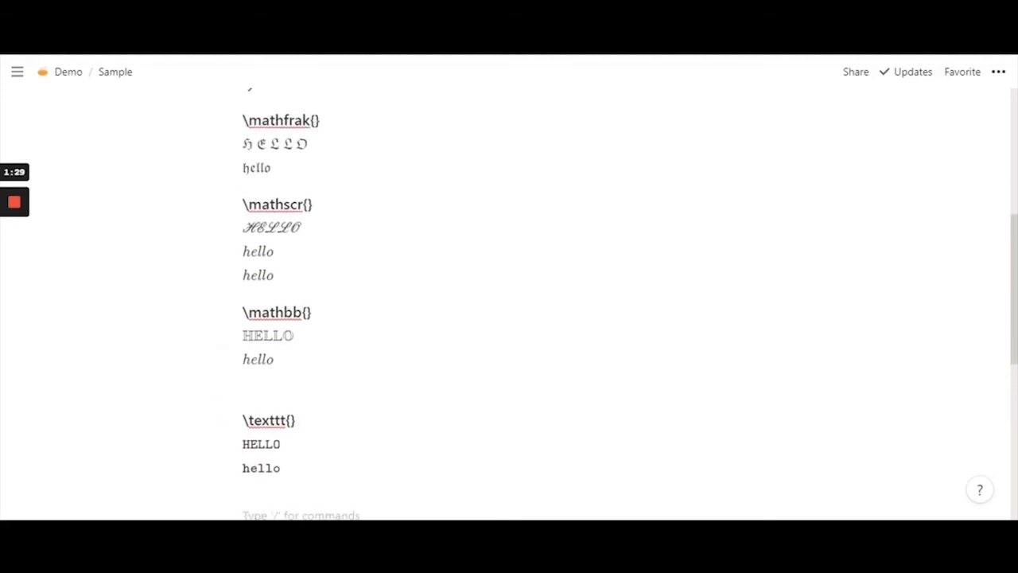